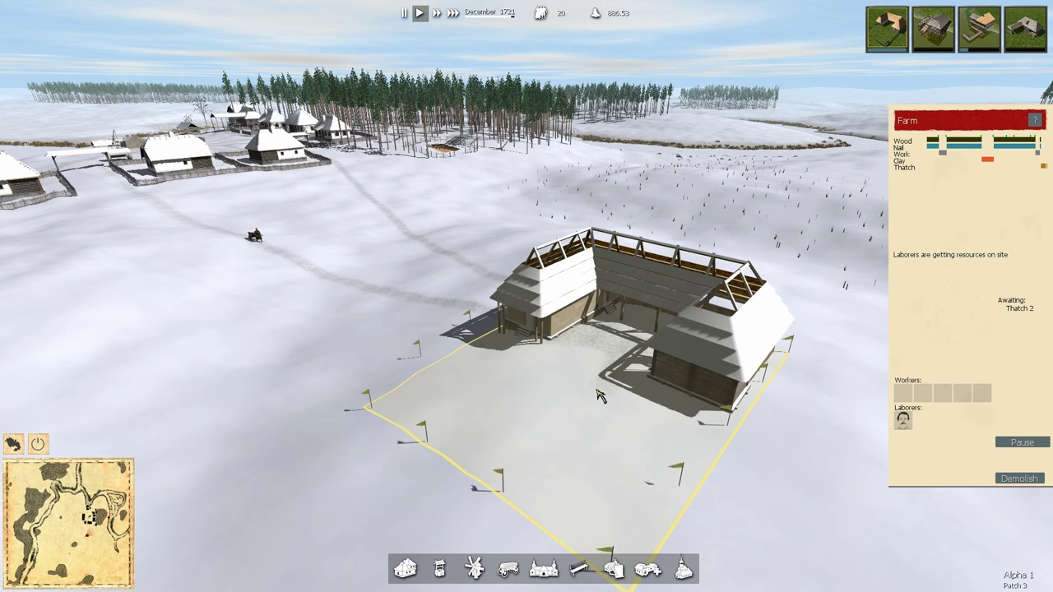
- Inspect the farm construction site, which has its thatch stored and awaits builders
left_click(429, 18)
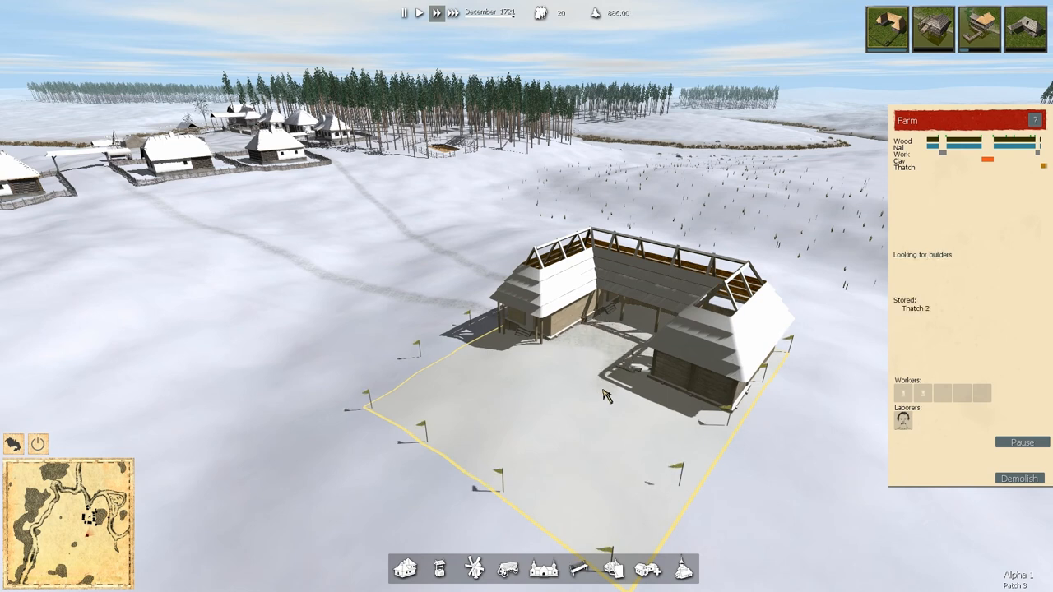
mouse_move(901, 419)
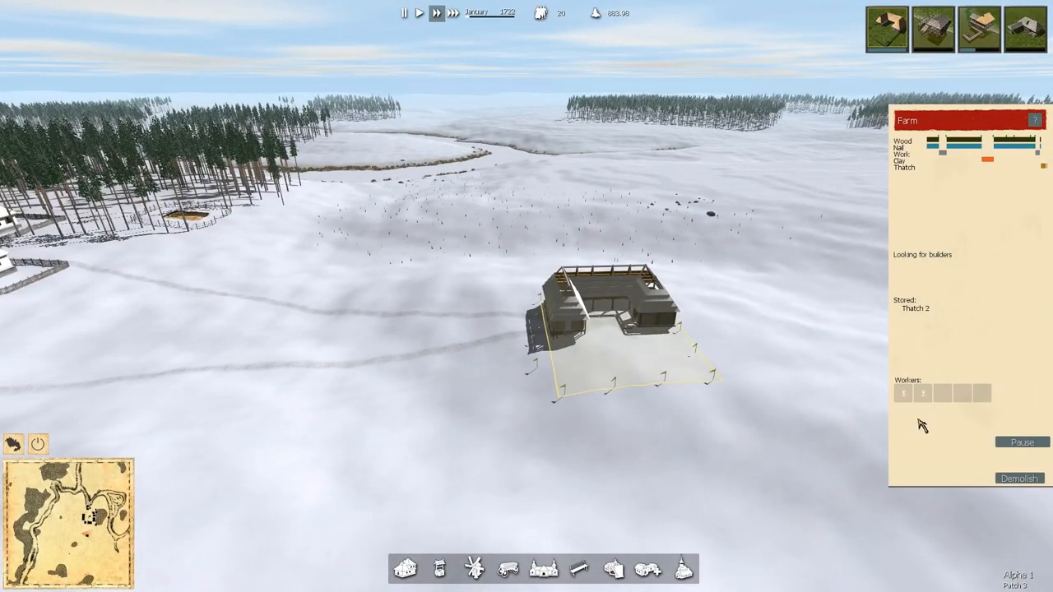
mouse_move(976, 188)
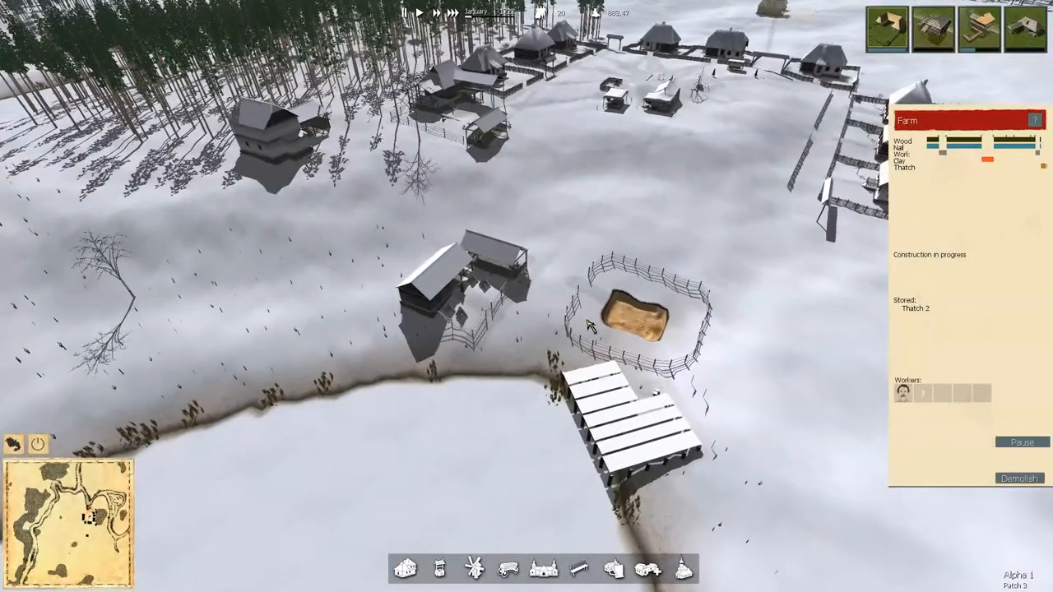
mouse_move(970, 25)
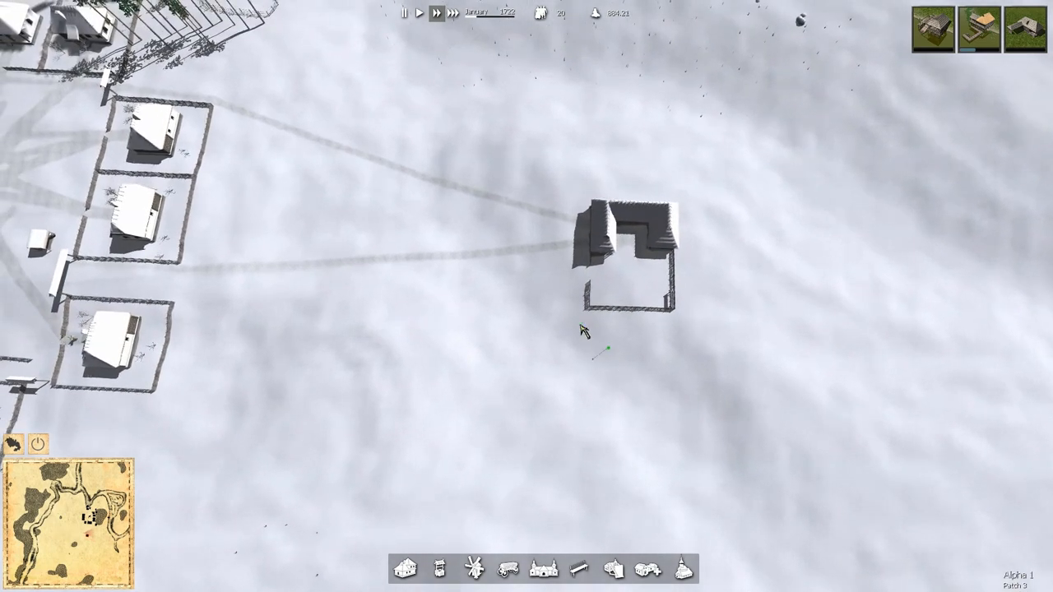
mouse_move(546, 293)
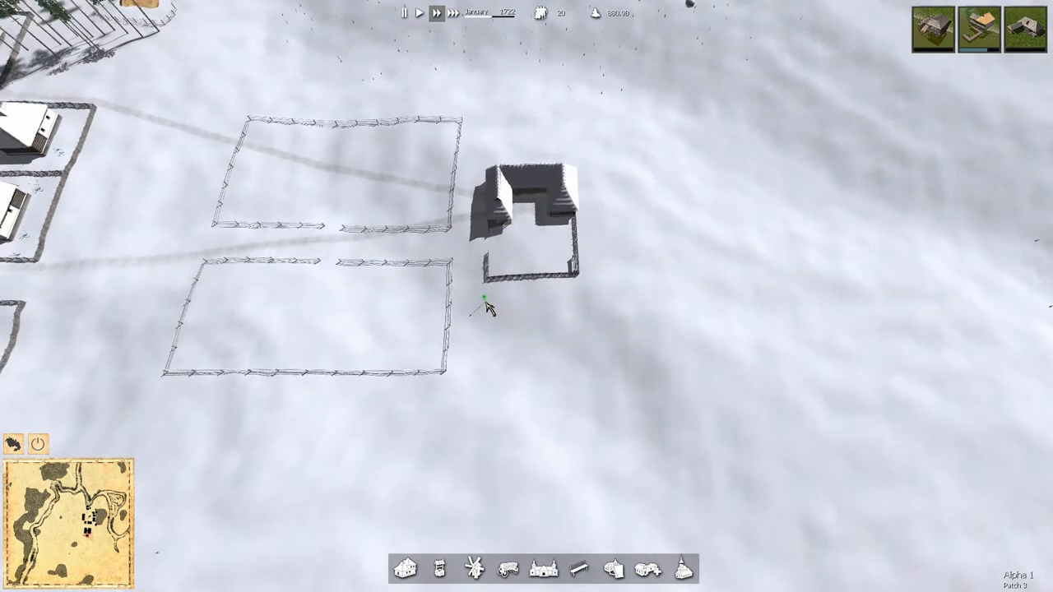
- Draw a new fenced field plot south of the farmhouse with the field tool
left_click_drag(485, 297, 625, 305)
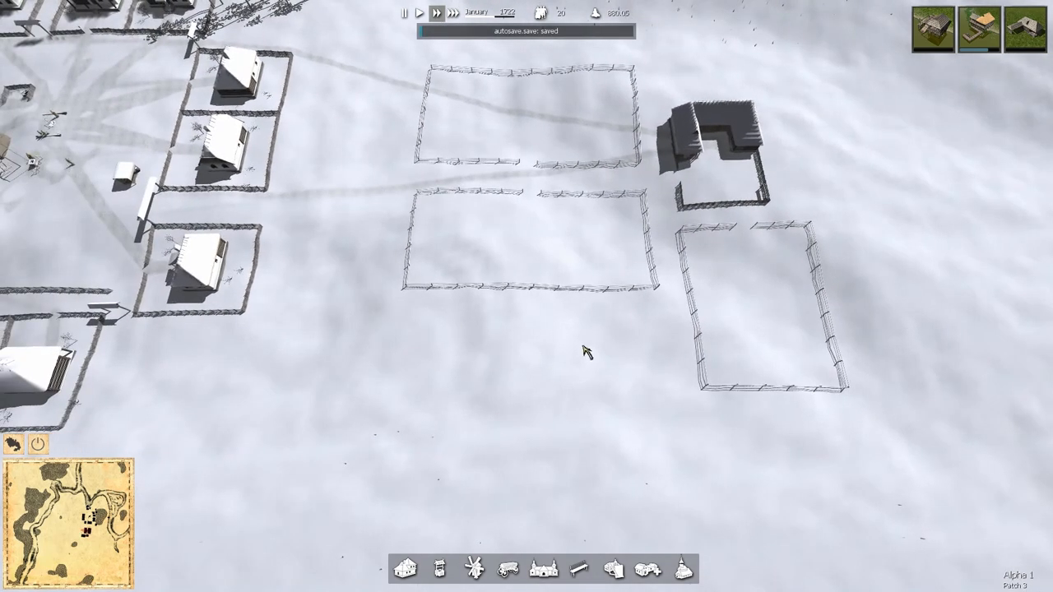
mouse_move(556, 329)
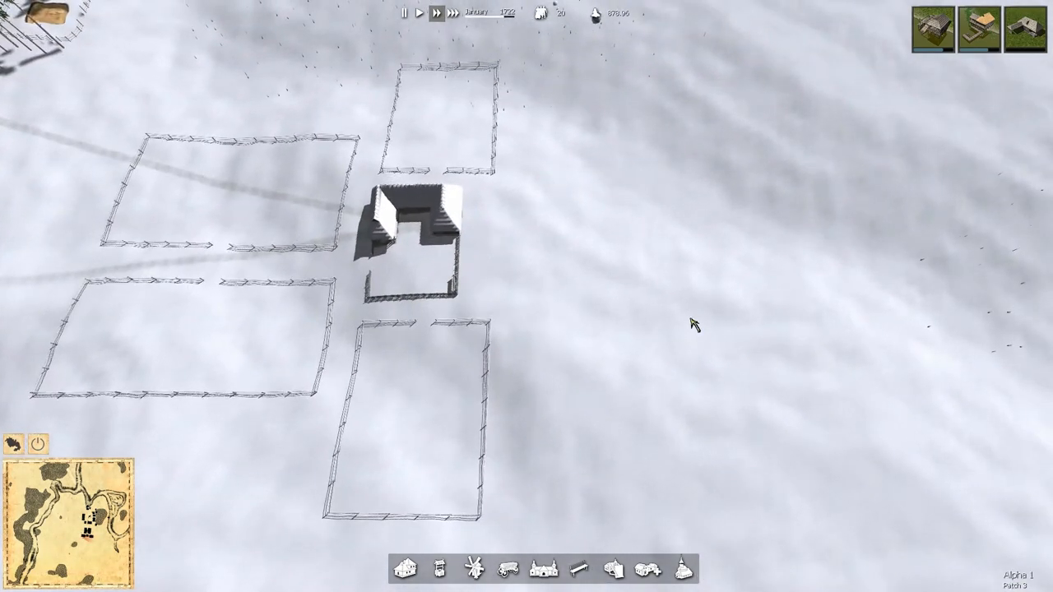
mouse_move(543, 70)
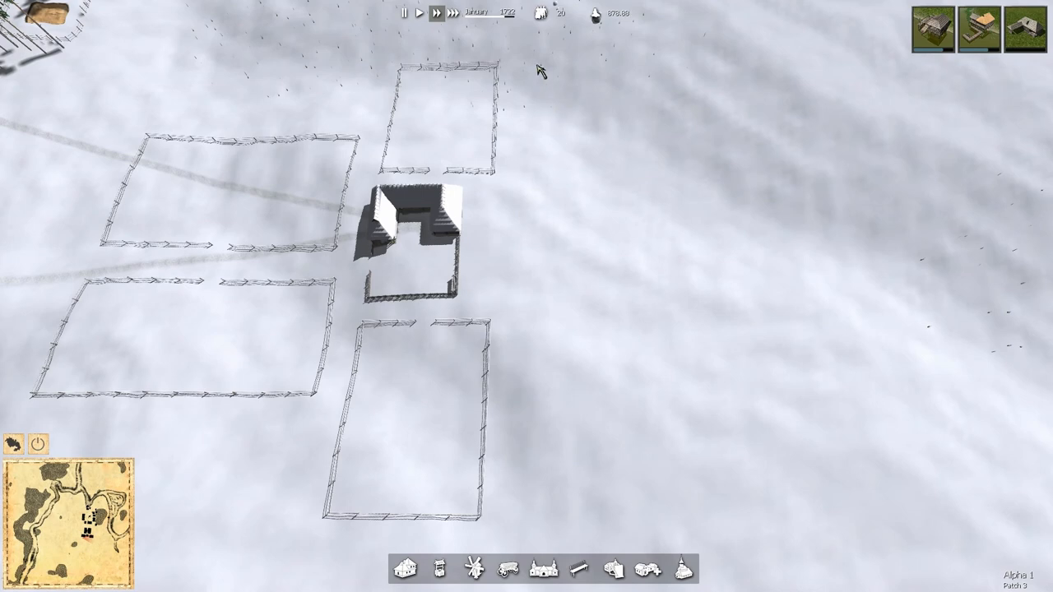
mouse_move(701, 105)
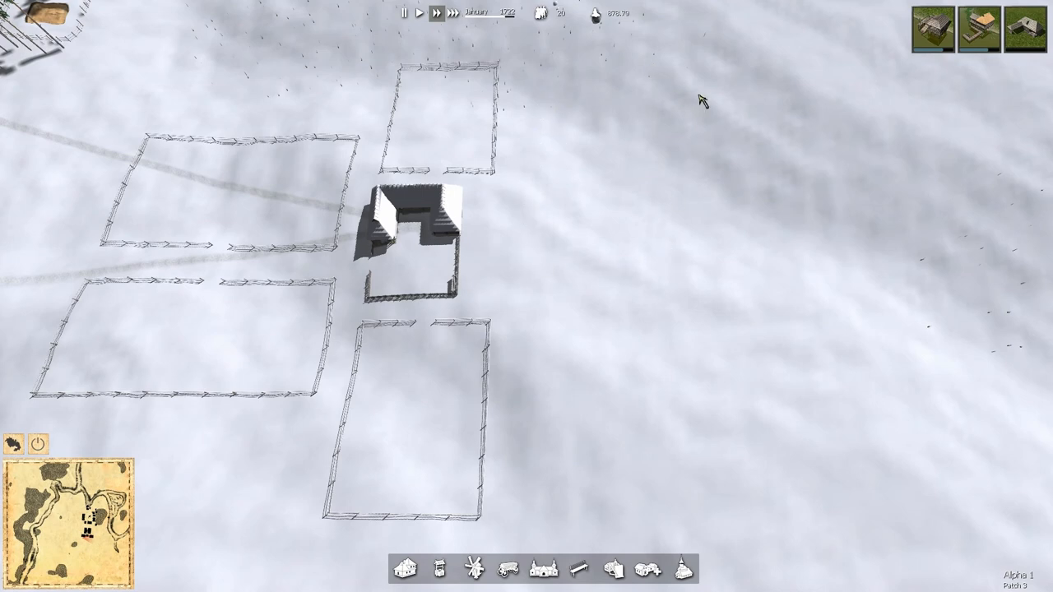
mouse_move(577, 280)
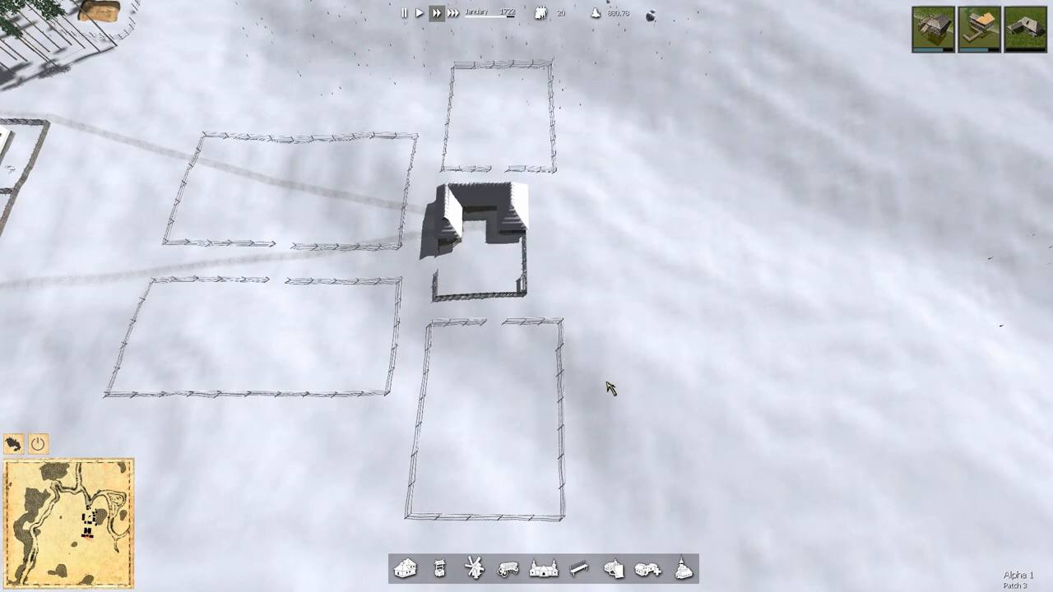
mouse_move(717, 248)
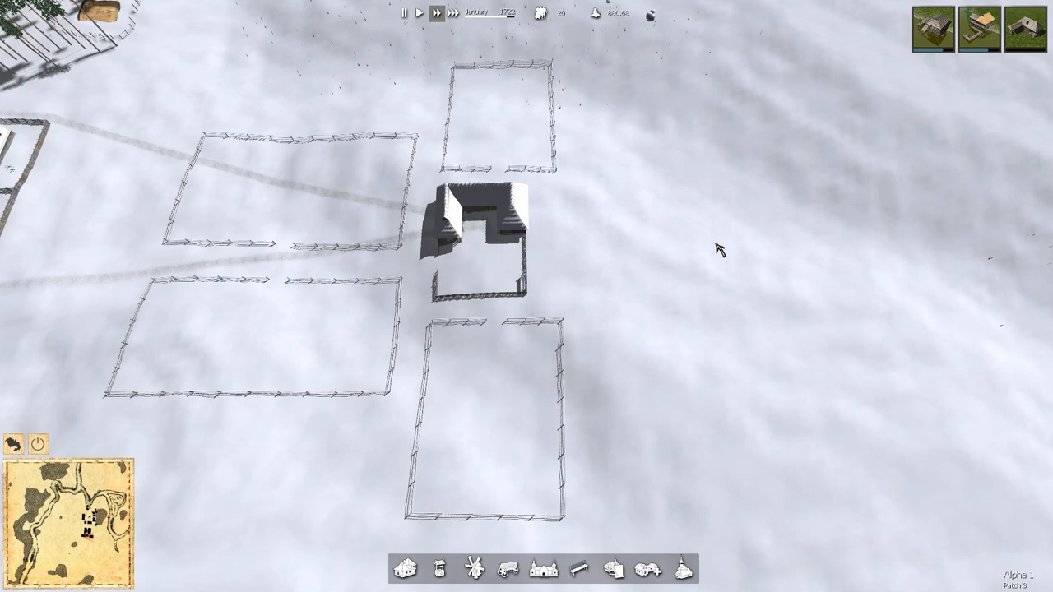
mouse_move(693, 240)
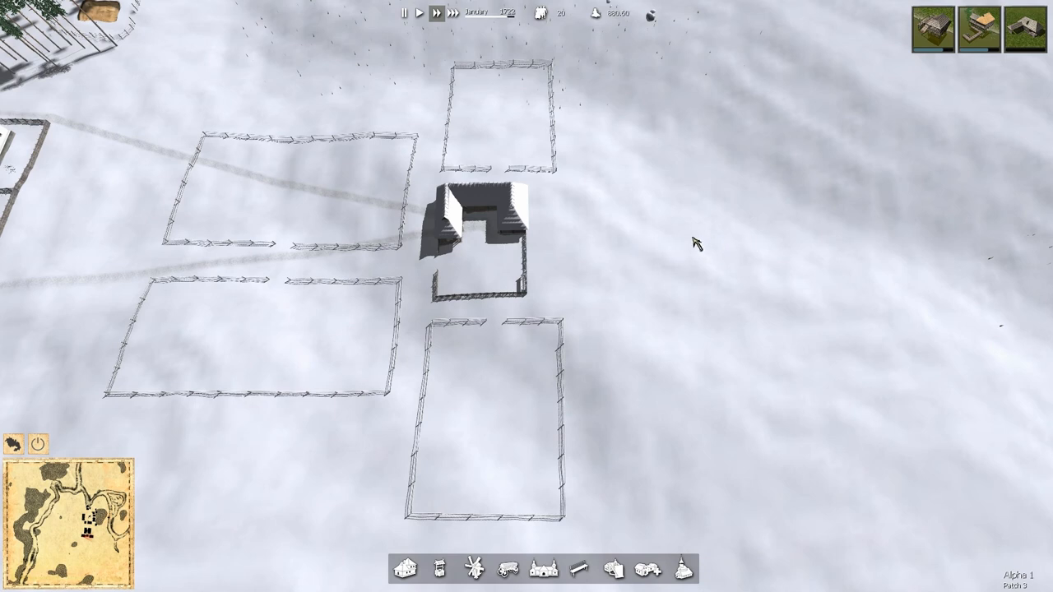
mouse_move(735, 264)
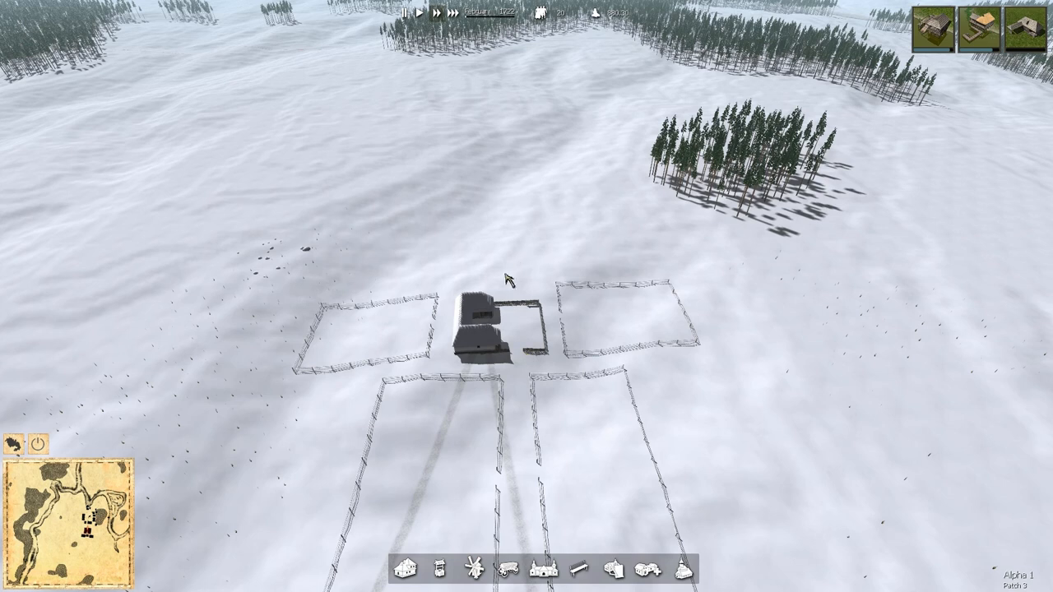
mouse_move(436, 566)
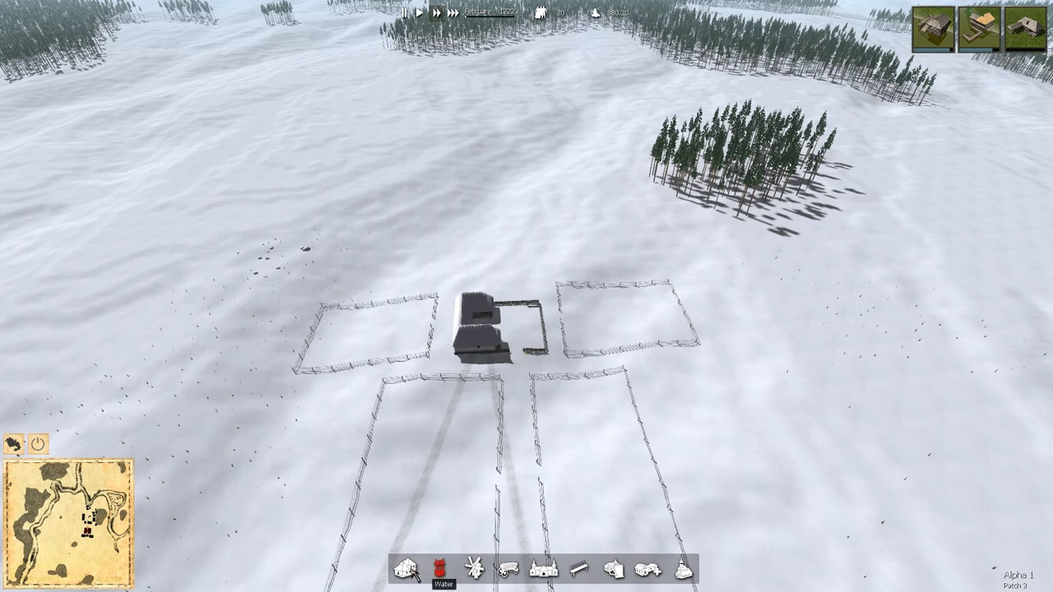
- Mark out another fenced field beside the farmhouse to complete the four-field layout
left_click(485, 337)
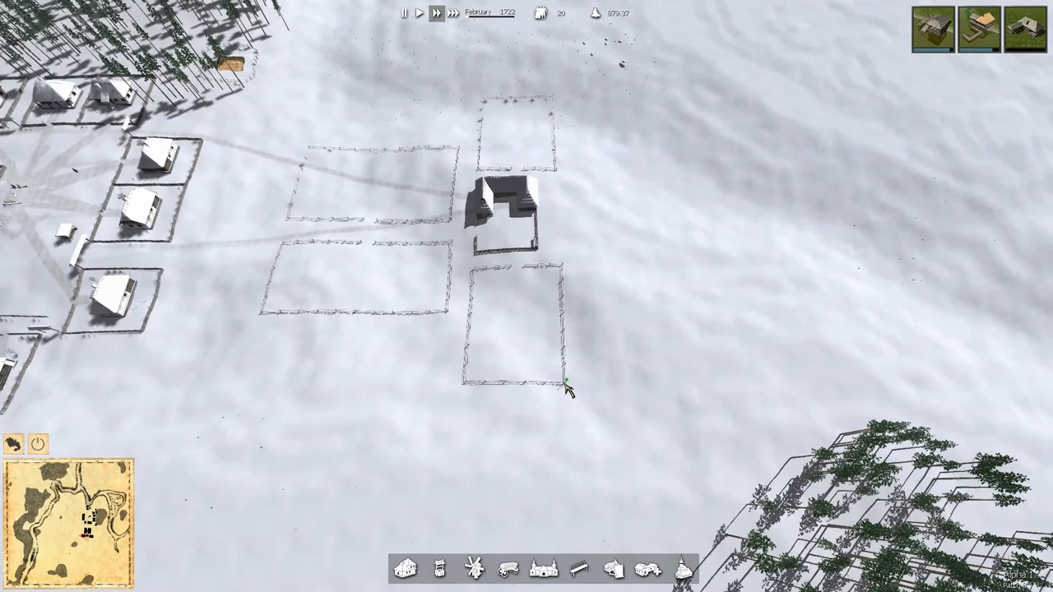
mouse_move(569, 293)
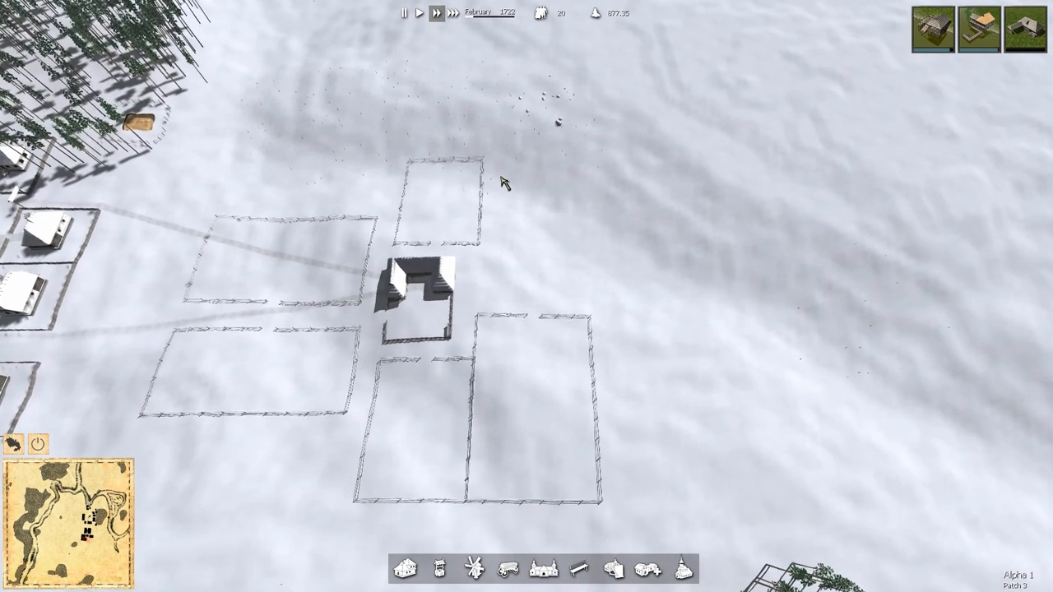
left_click(419, 296)
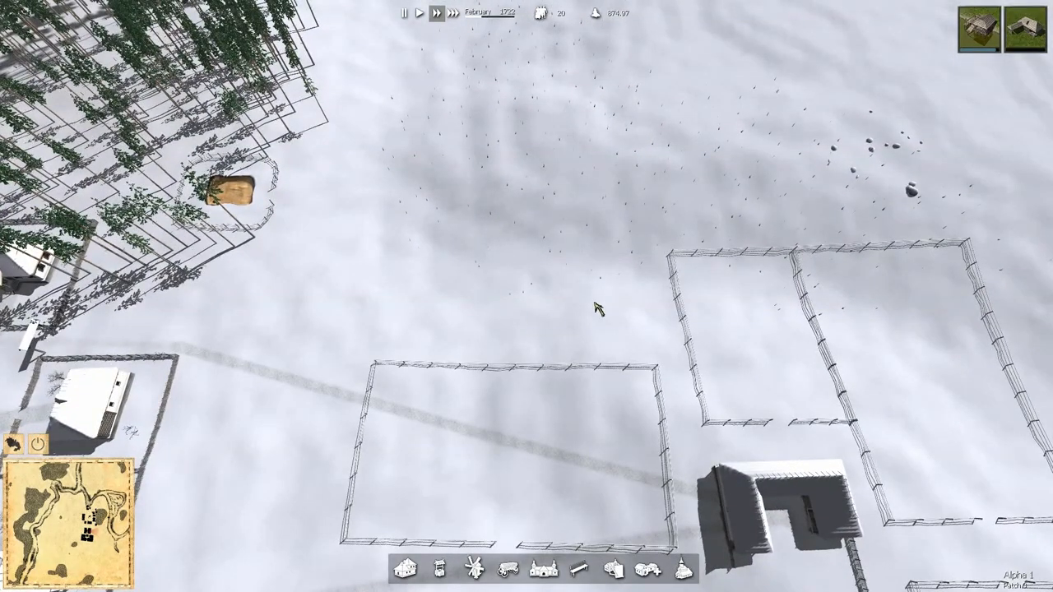
mouse_move(500, 253)
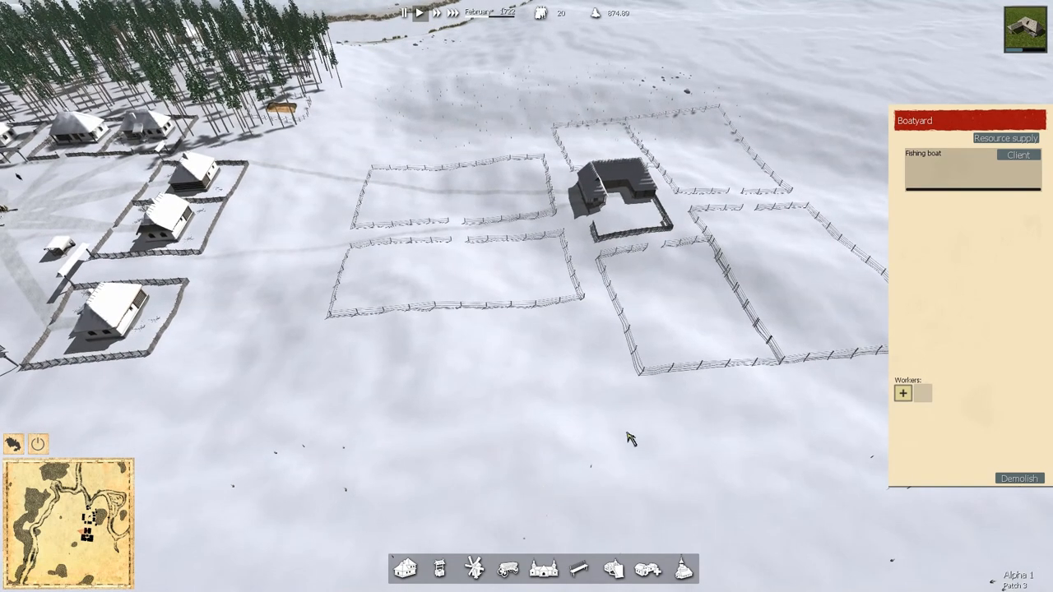
mouse_move(530, 562)
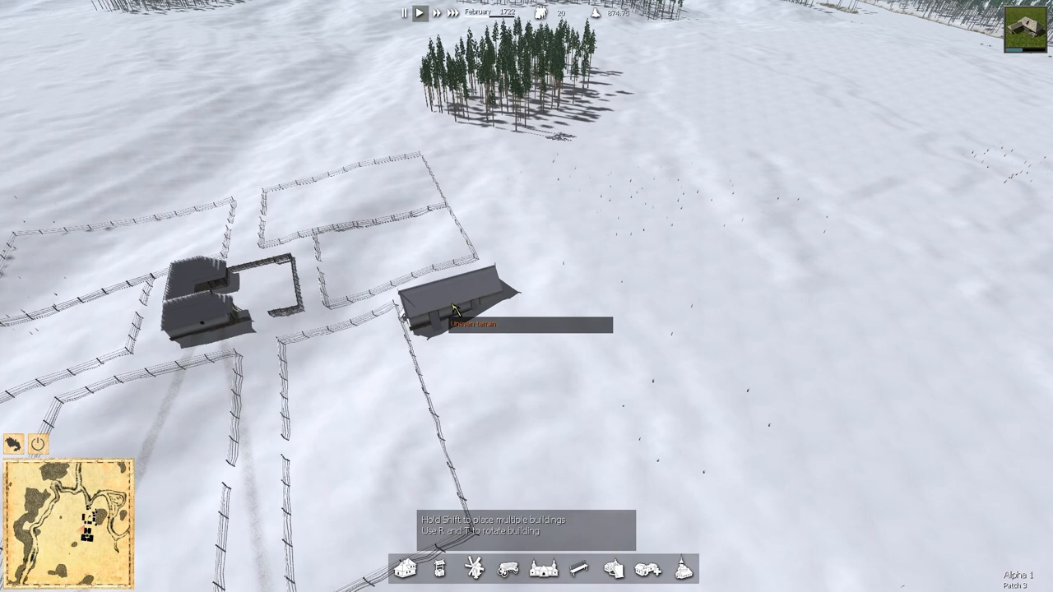
mouse_move(513, 368)
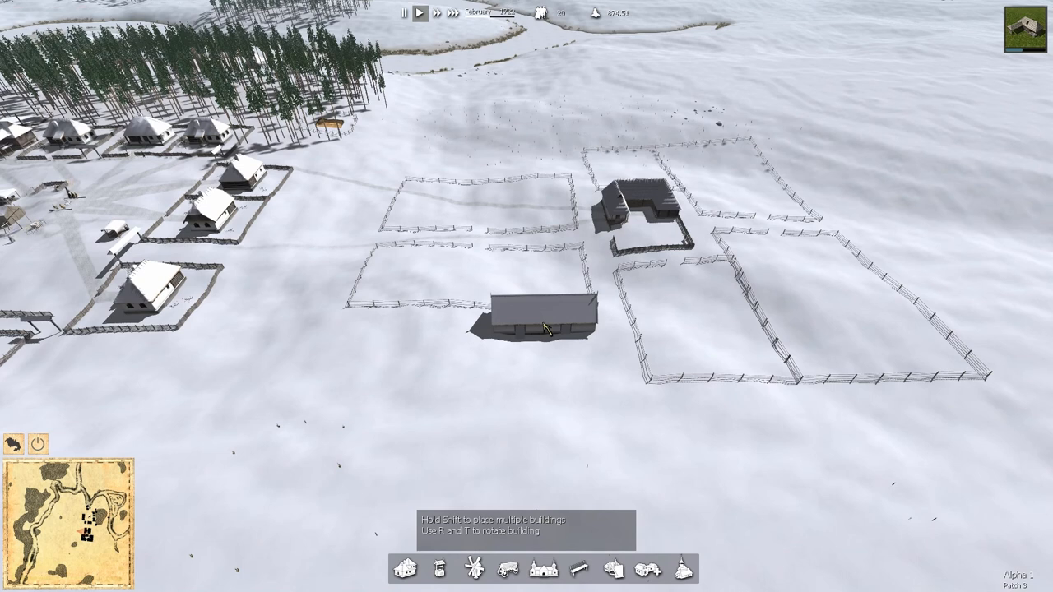
mouse_move(497, 339)
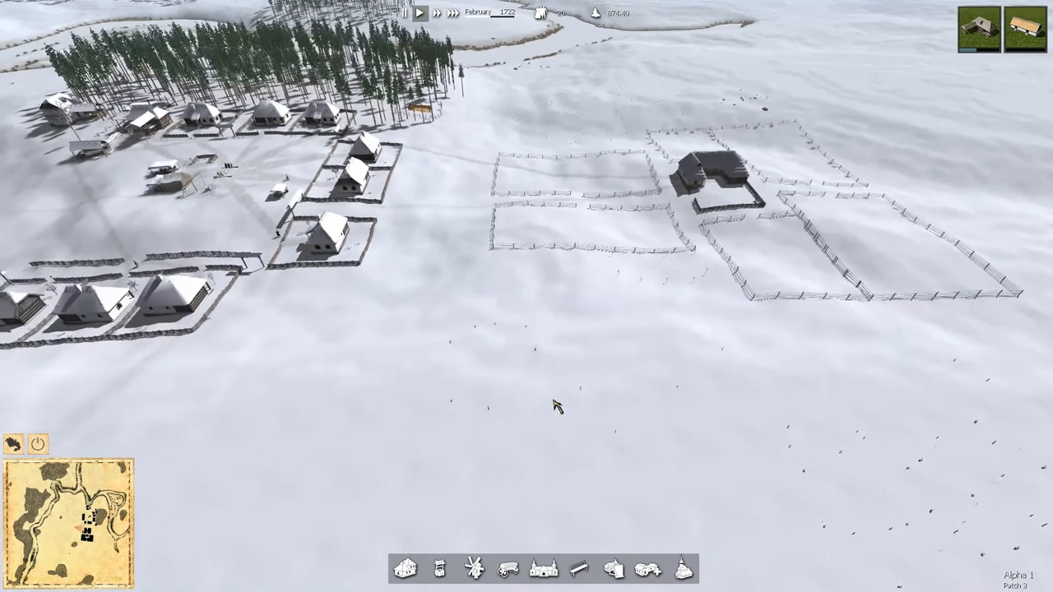
left_click(428, 312)
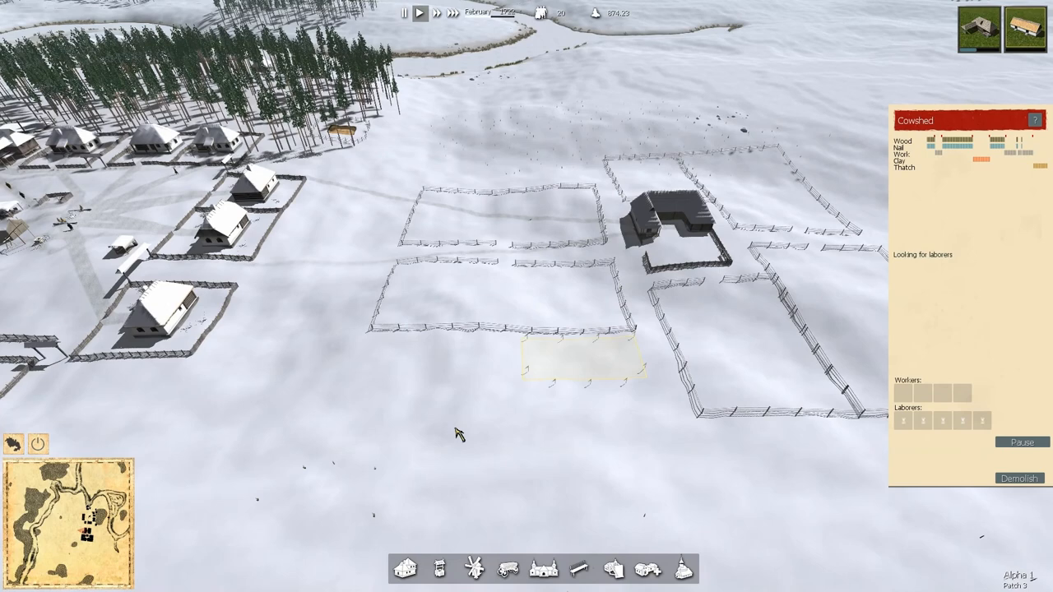
mouse_move(968, 72)
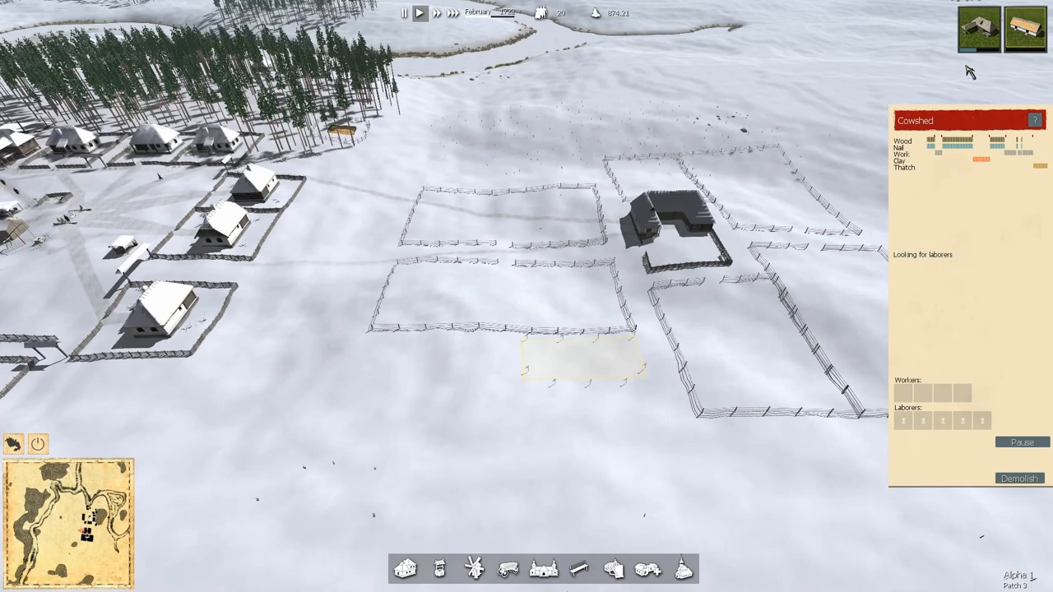
mouse_move(478, 403)
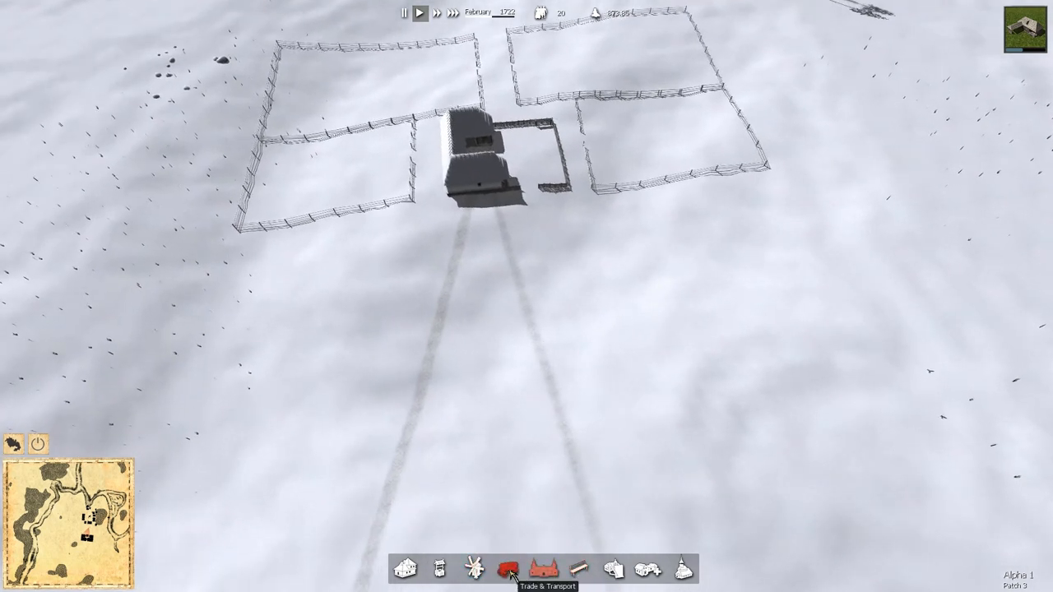
- Choose a building from the Trade & Transport category to place near the farm
left_click(510, 566)
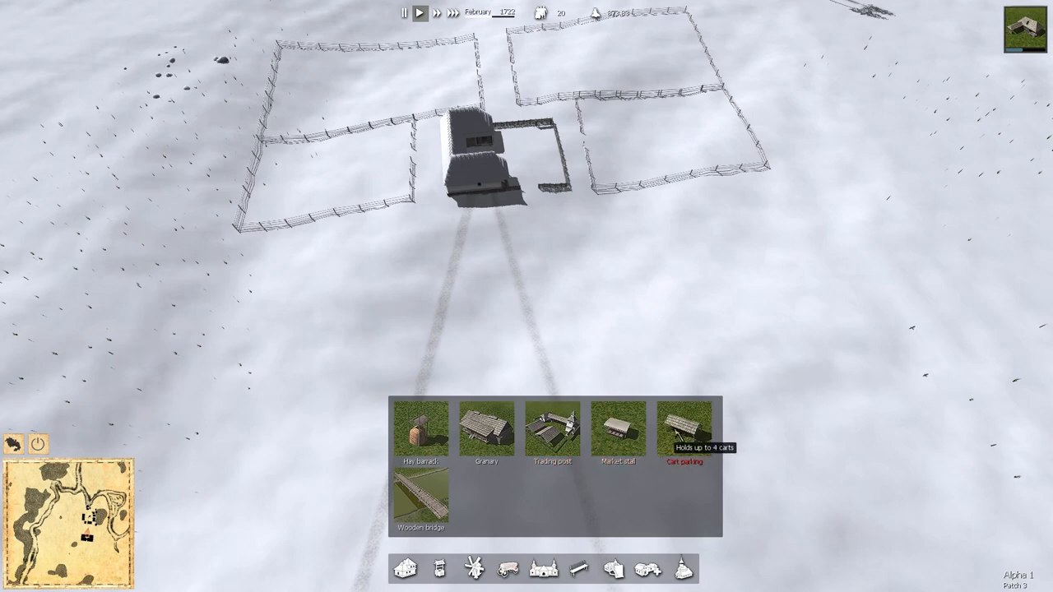
left_click(687, 445)
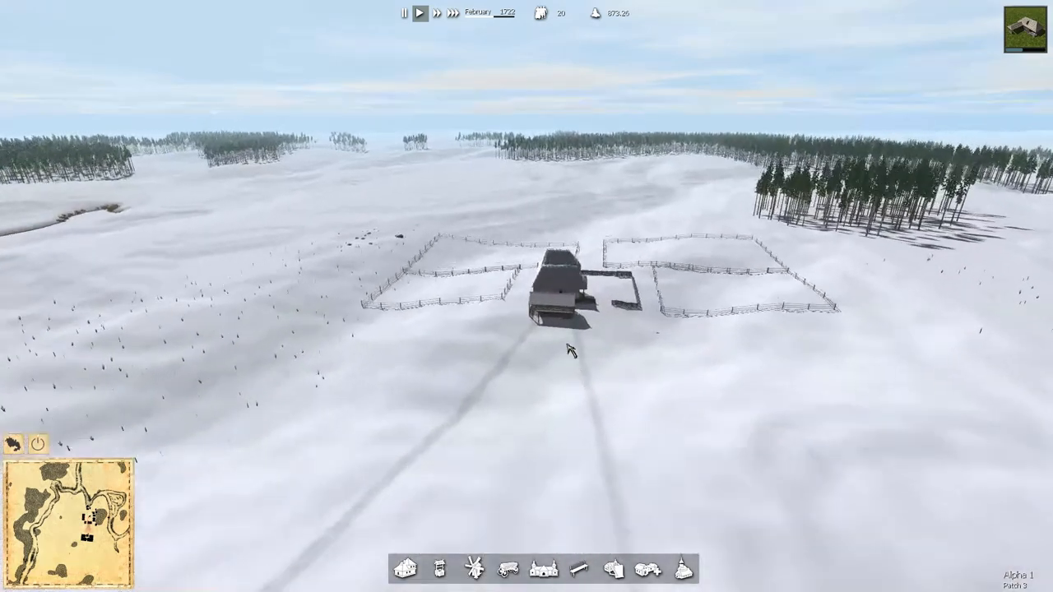
- Position the new building's outline just south of the farmhouse
left_click(563, 287)
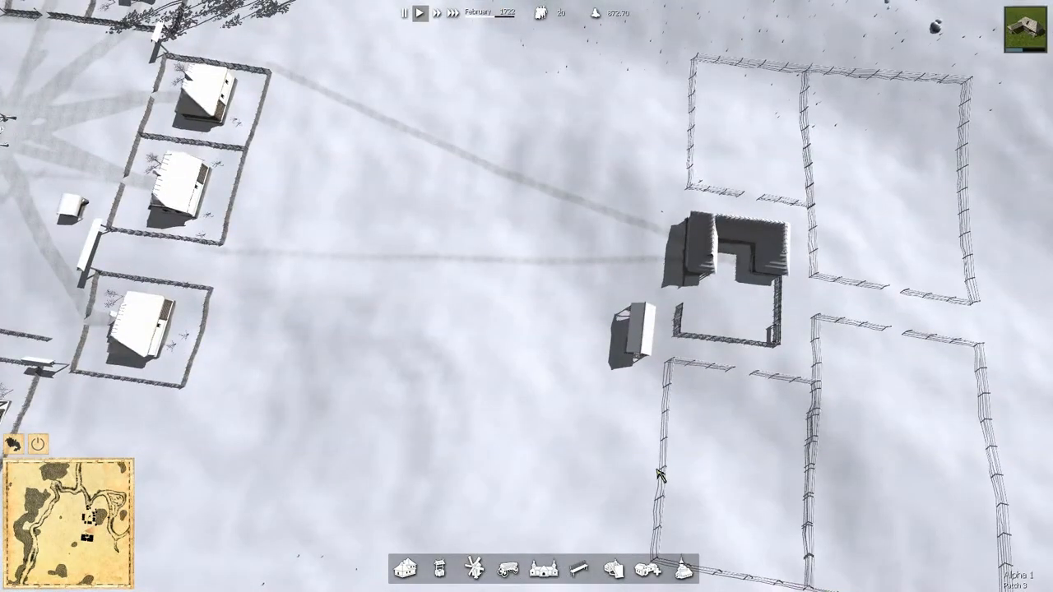
left_click(732, 263)
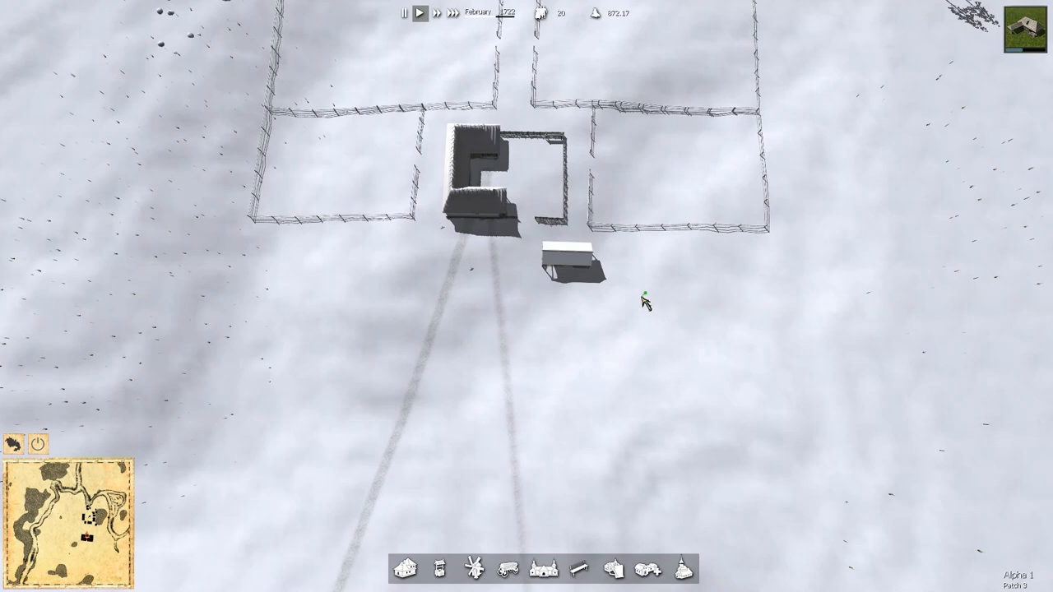
- Confirm placement of the new building just below the farmhouse
left_click(567, 263)
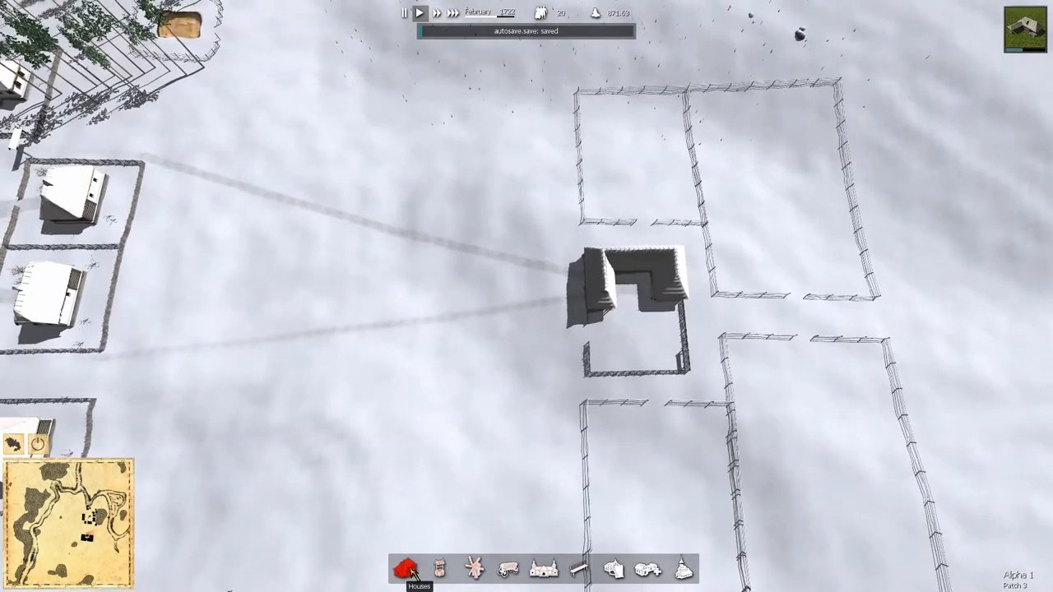
left_click(625, 296)
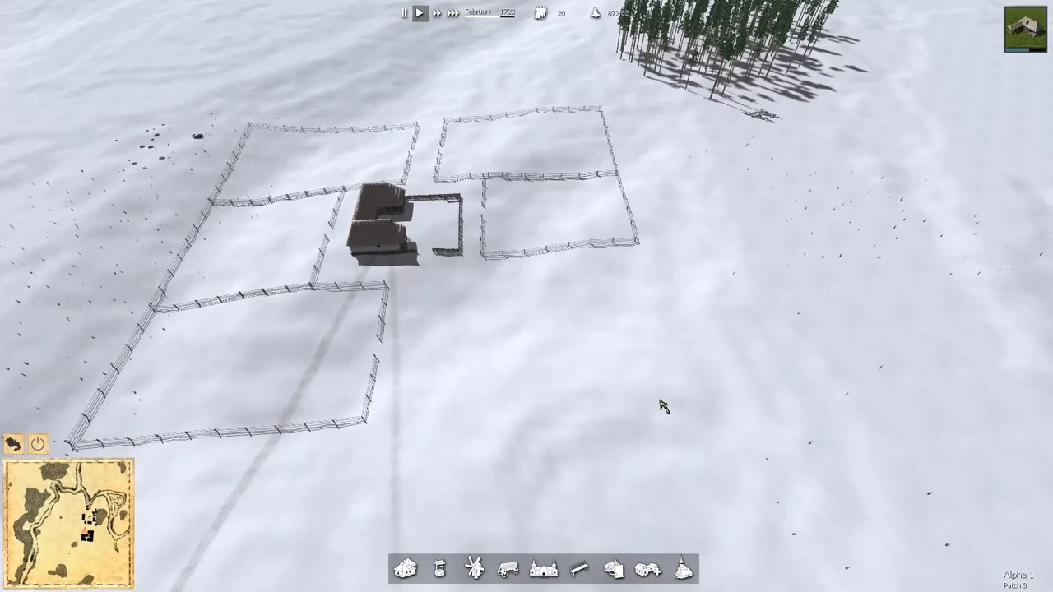
mouse_move(569, 192)
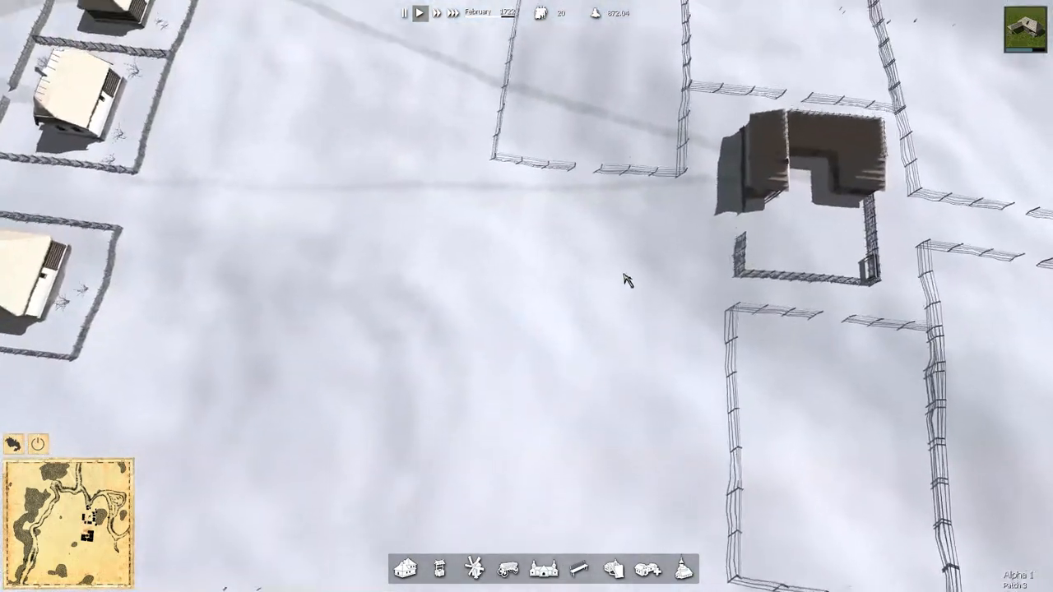
- Place the wood storage building on the open ground west of the farmhouse
left_click(510, 566)
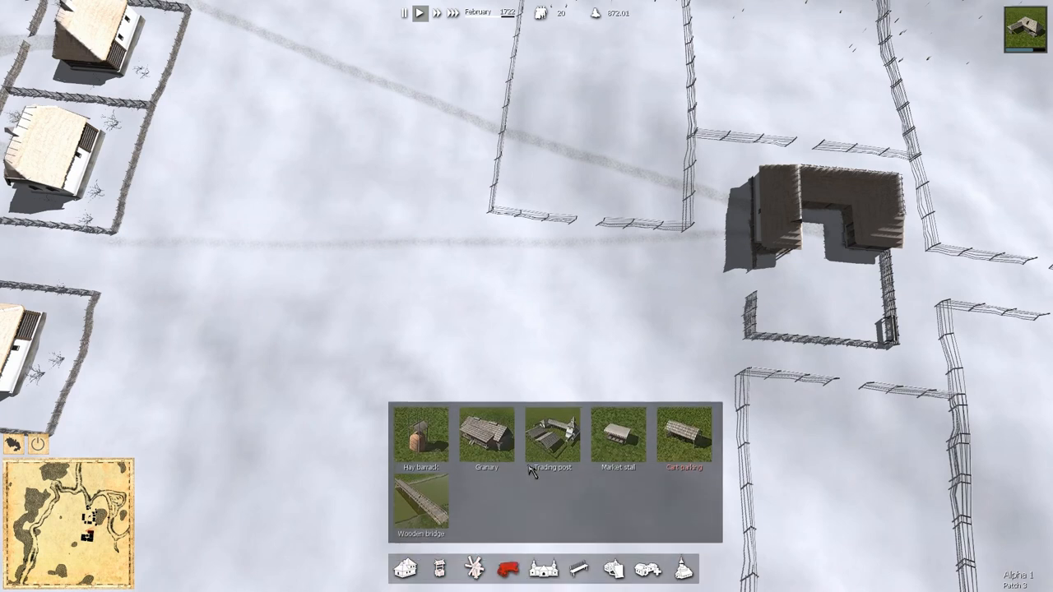
mouse_move(1023, 24)
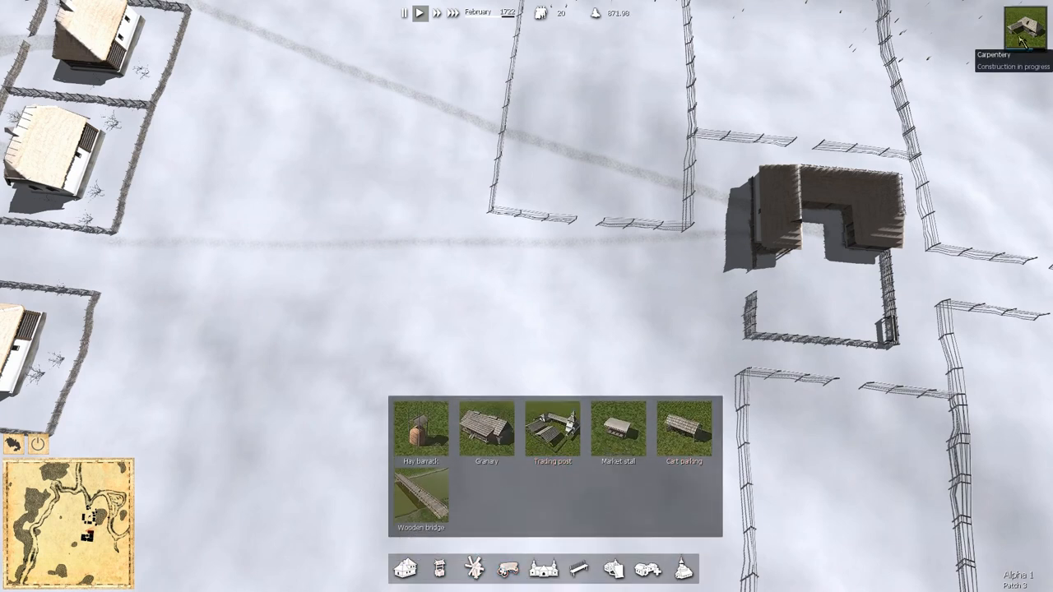
mouse_move(453, 37)
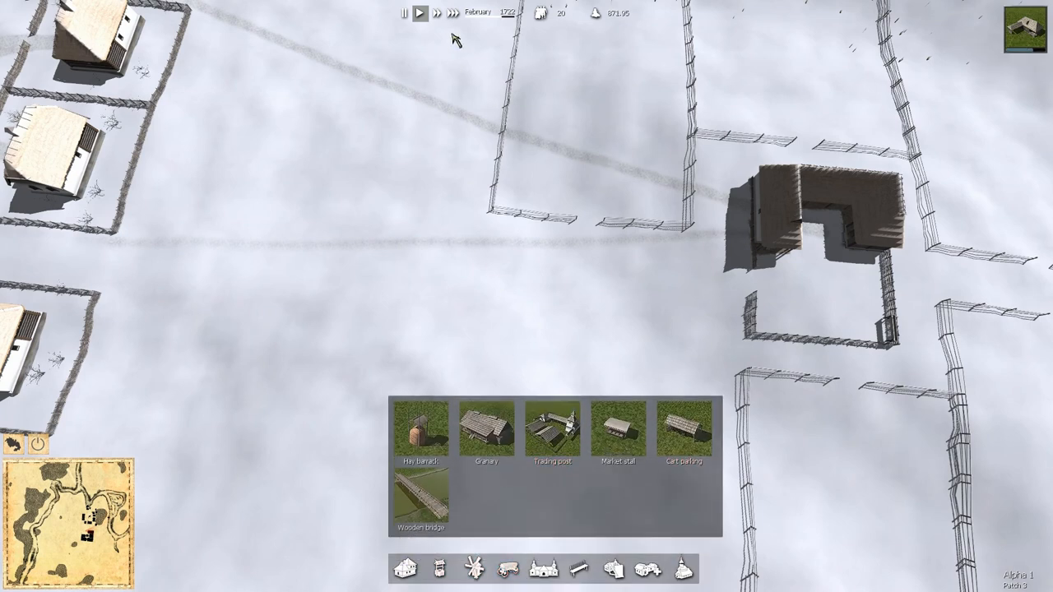
mouse_move(464, 293)
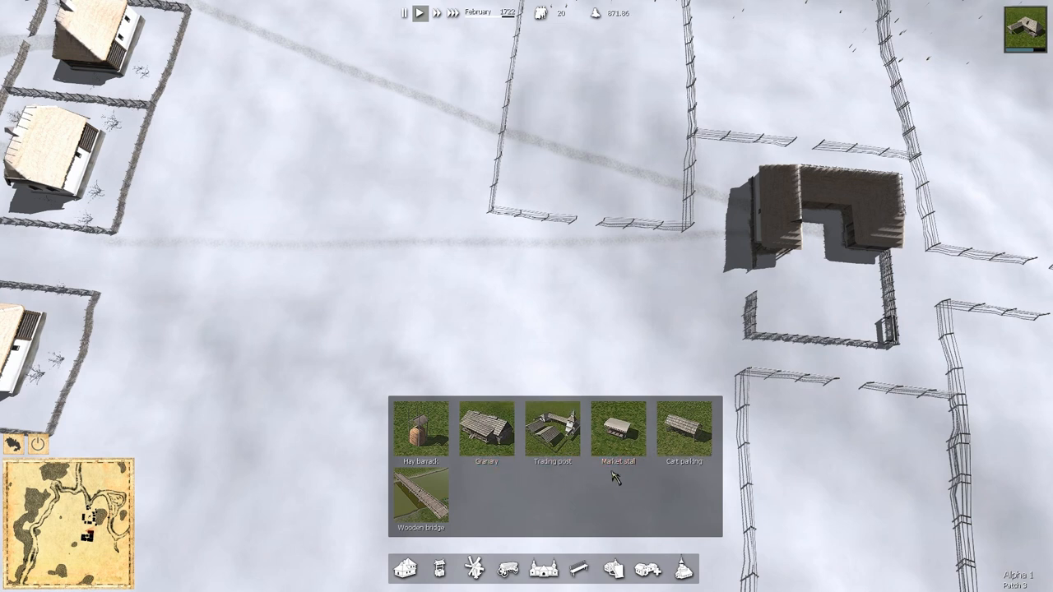
mouse_move(485, 436)
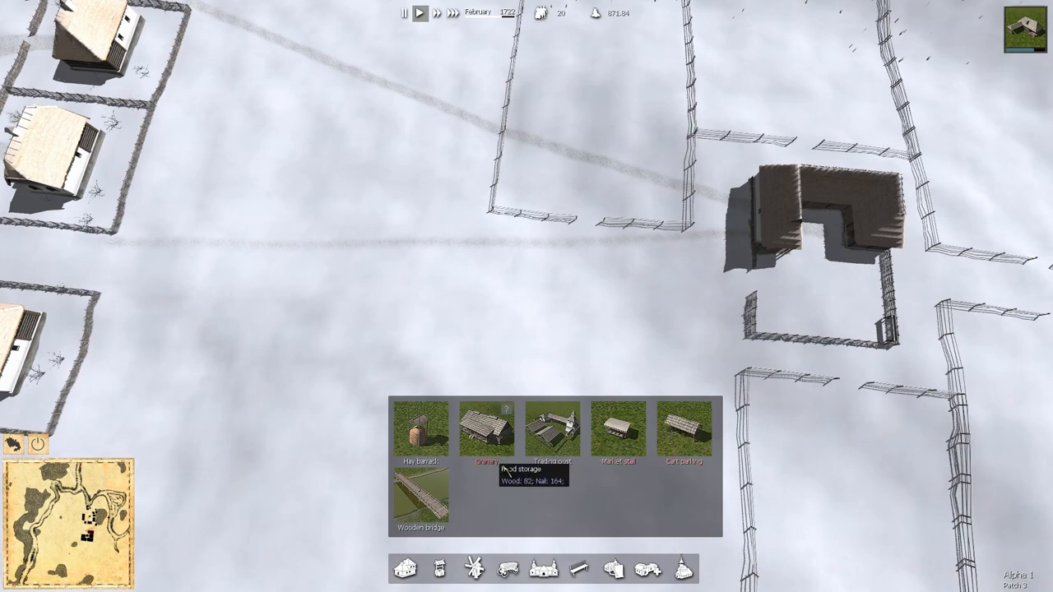
left_click(476, 429)
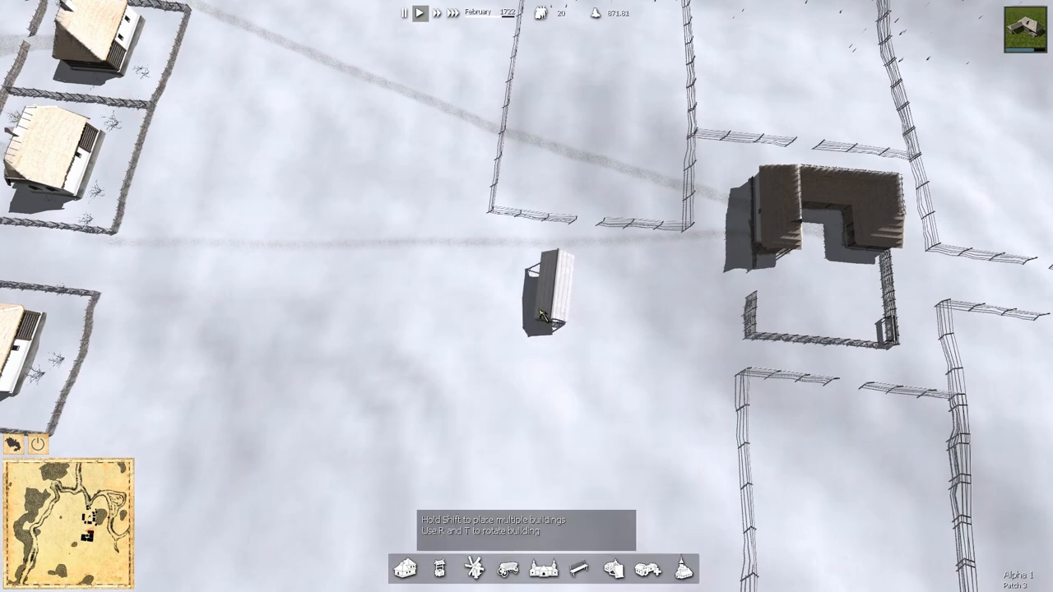
scroll("down", 3)
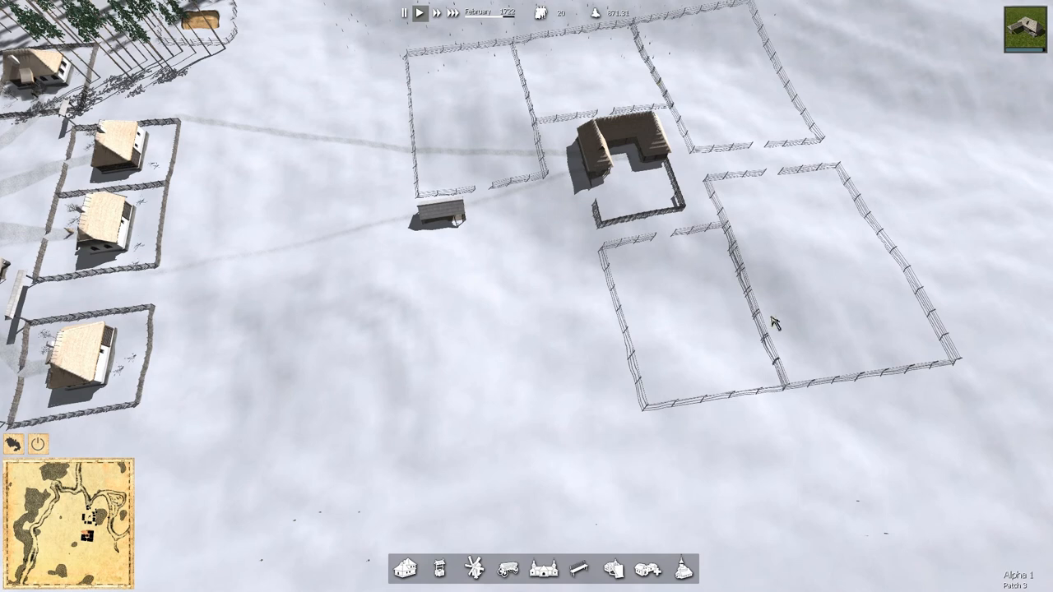
mouse_move(694, 344)
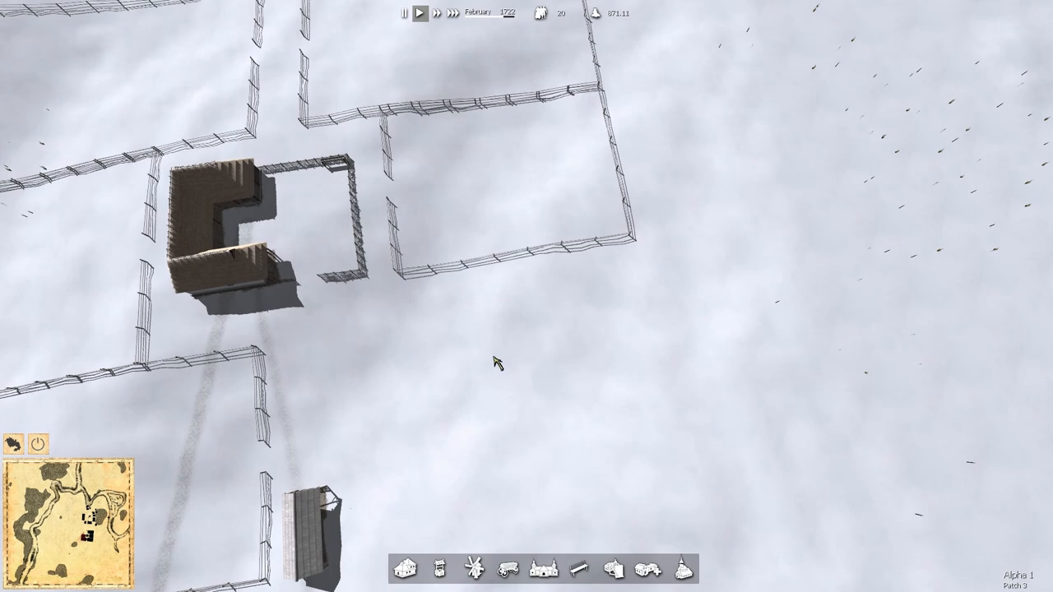
mouse_move(474, 576)
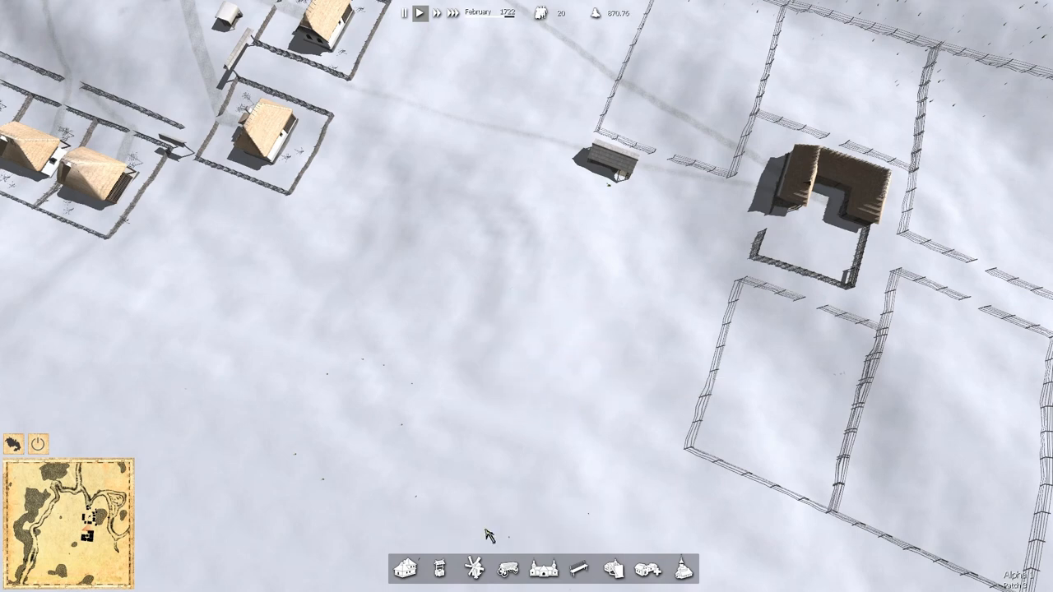
- Show the Field info panel with soil nutrients for the fenced field left of the barn
left_click(477, 582)
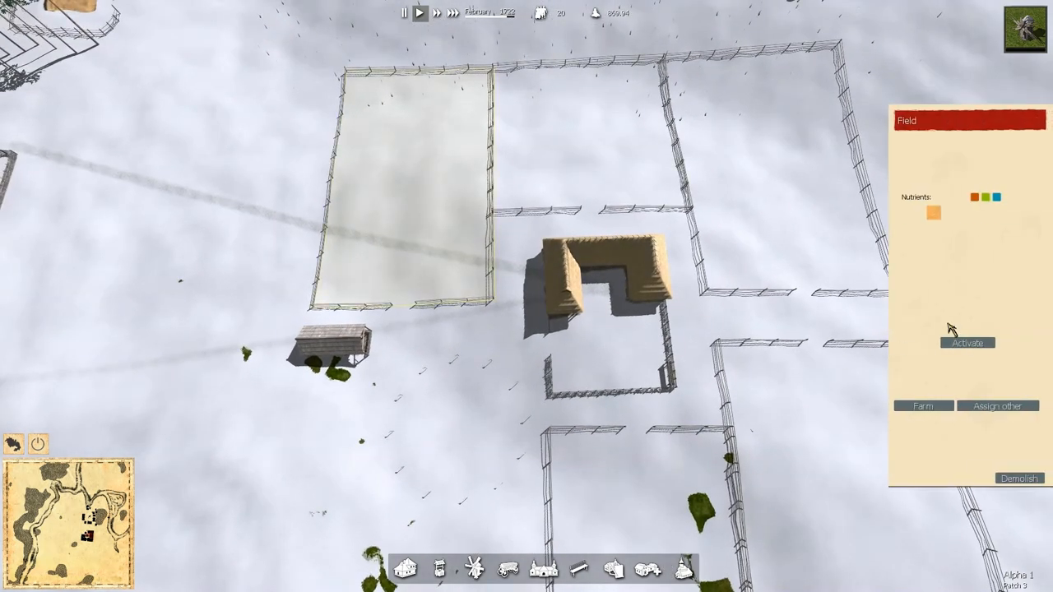
mouse_move(655, 286)
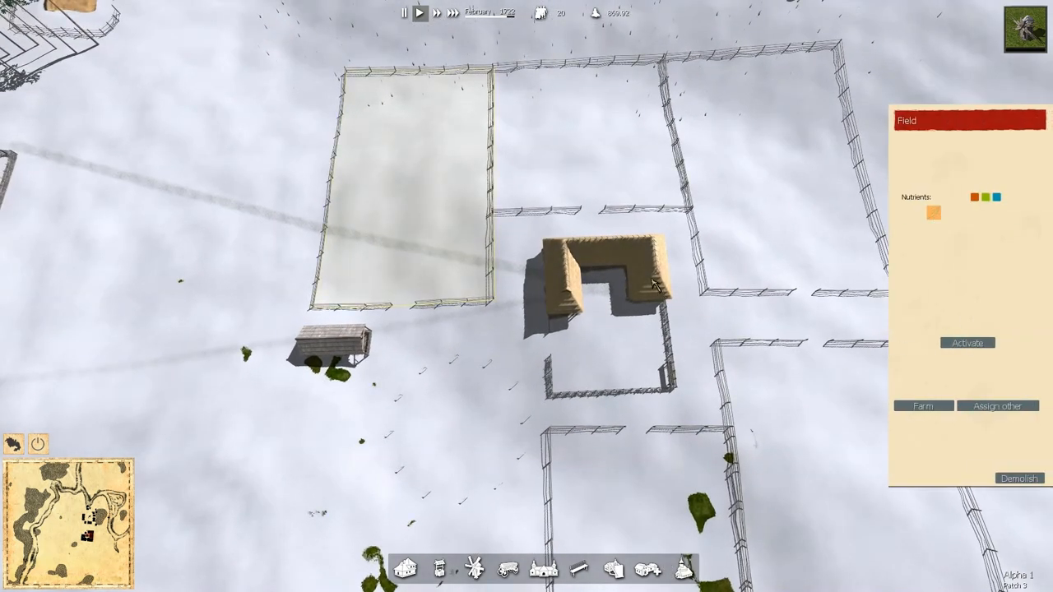
- Bring up the farm management panel with field rotations and the empty worker slot
left_click(923, 405)
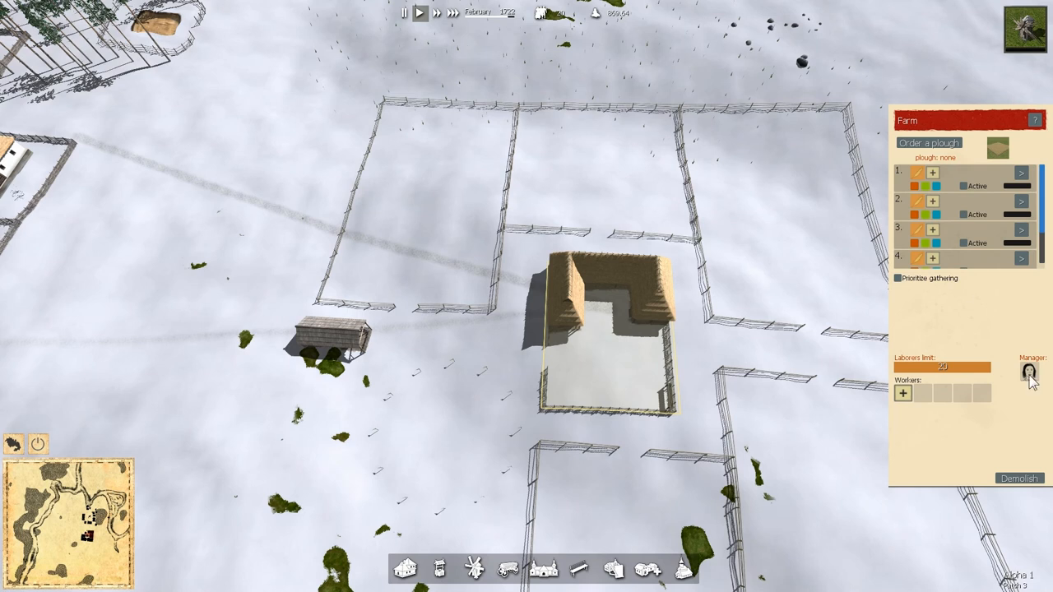
mouse_move(953, 312)
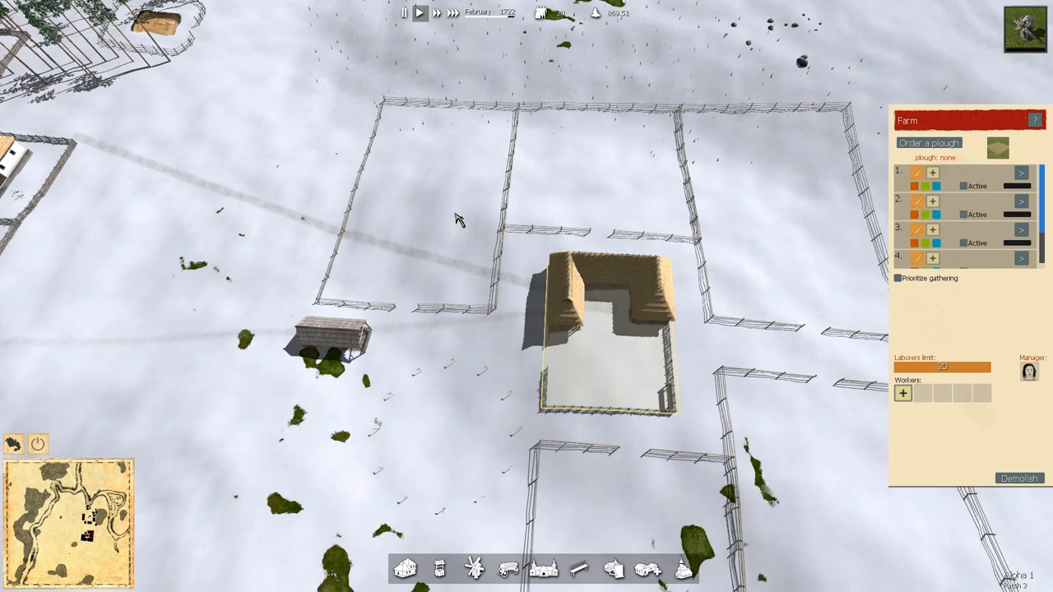
mouse_move(513, 217)
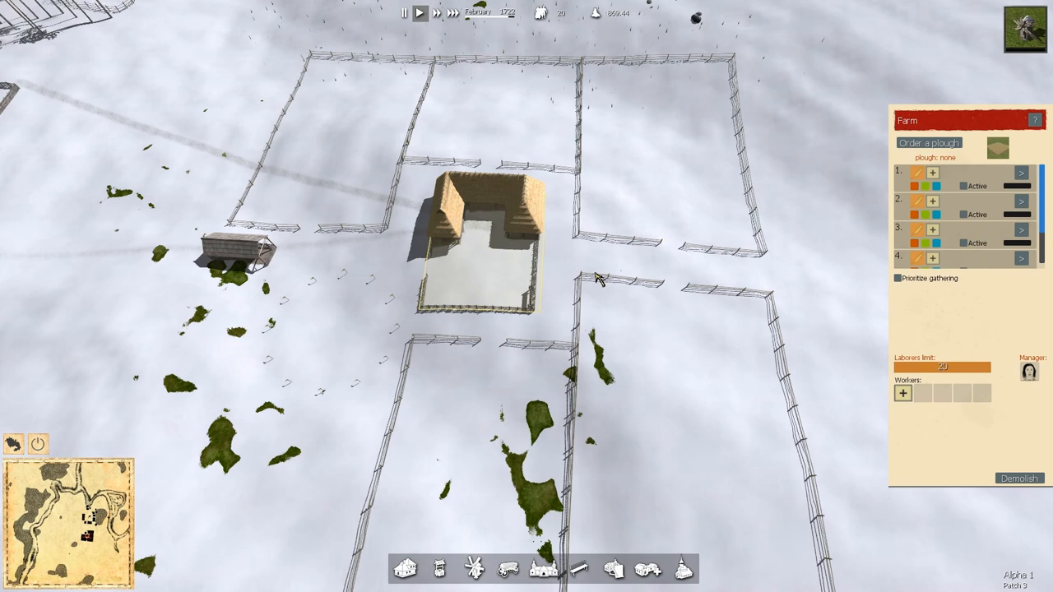
mouse_move(586, 287)
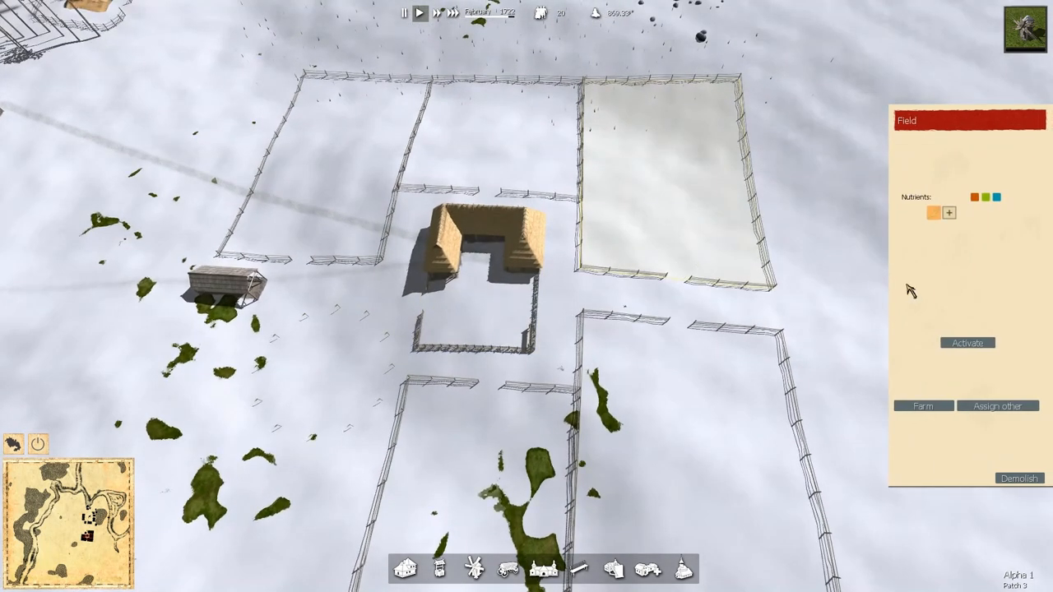
mouse_move(949, 217)
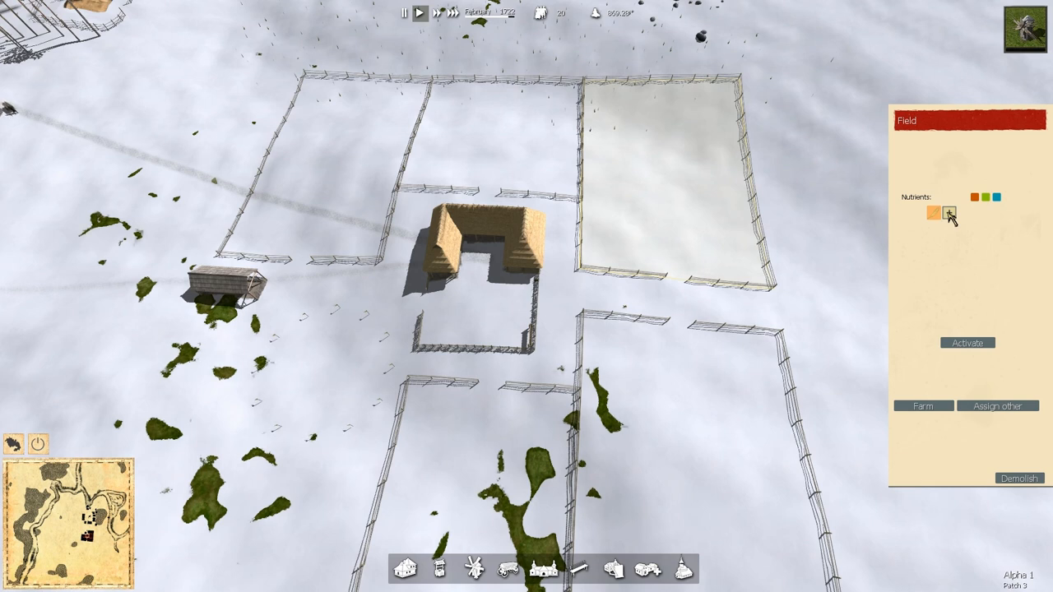
mouse_move(933, 214)
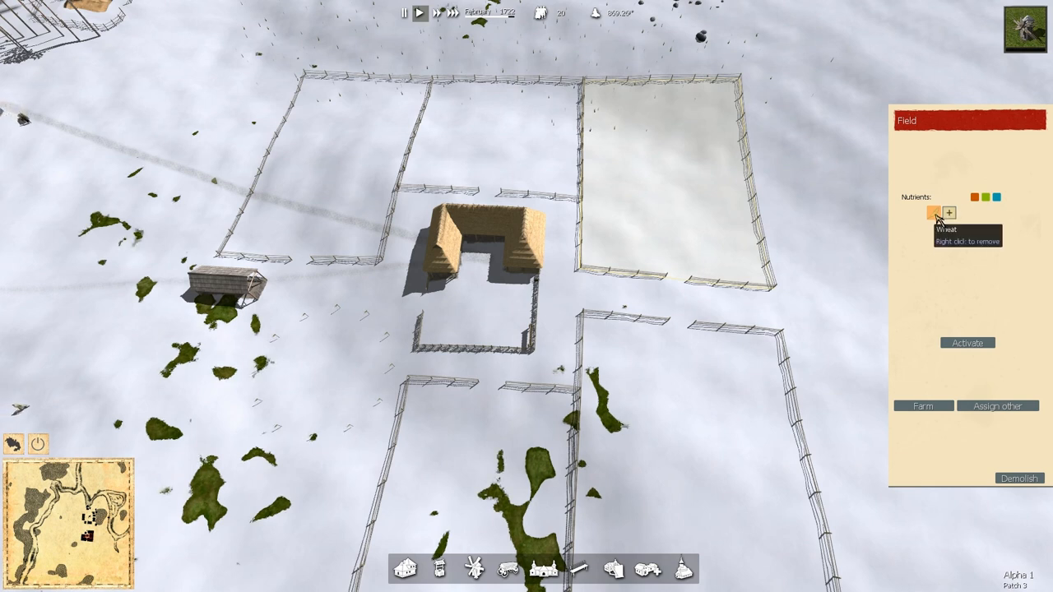
- Add crops to the lower right field's rotation and toggle it active, then paused
left_click(967, 342)
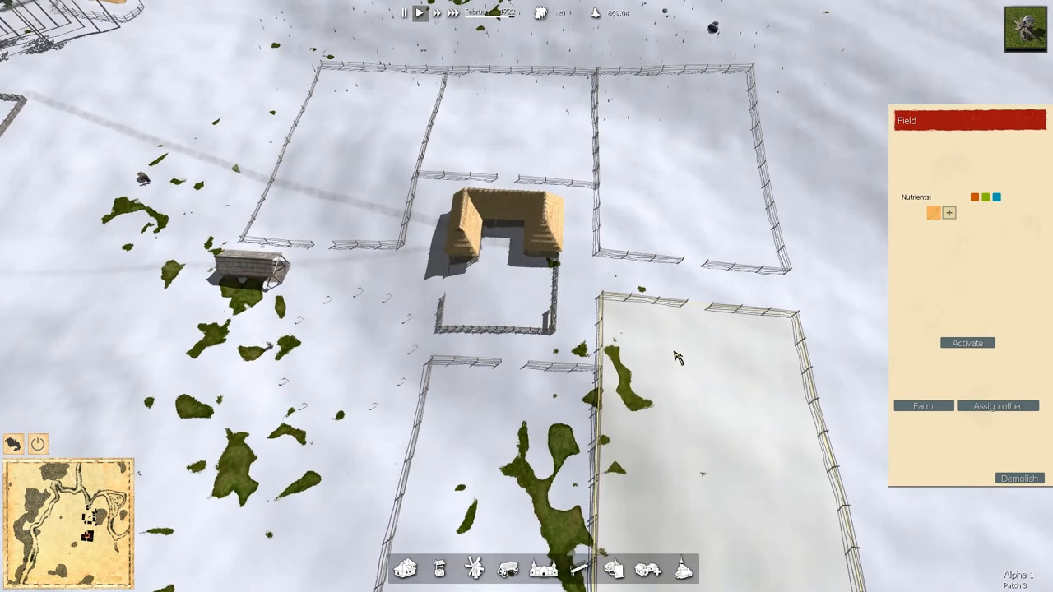
mouse_move(993, 135)
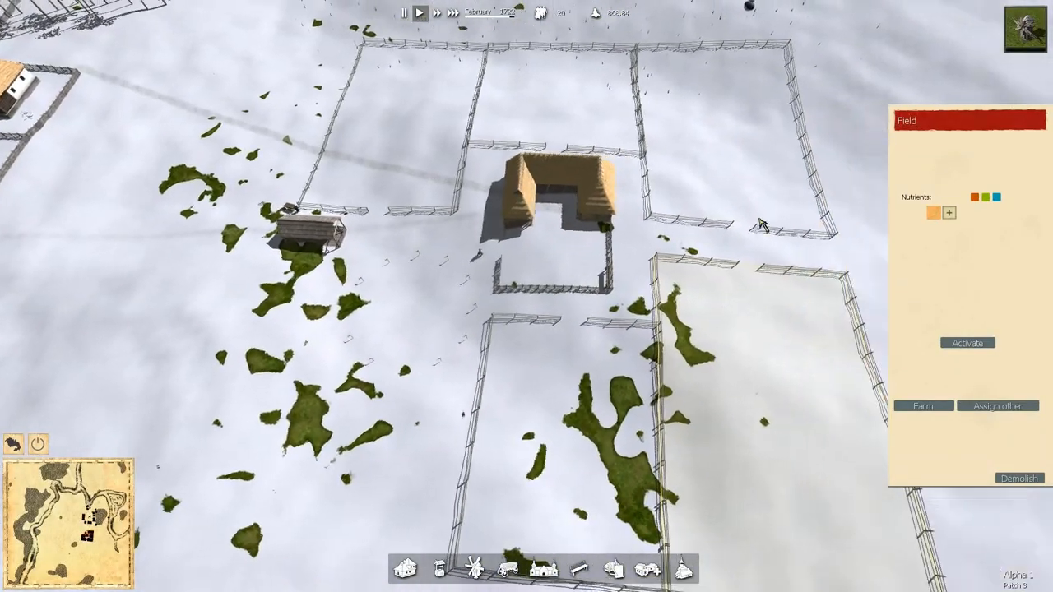
left_click(967, 342)
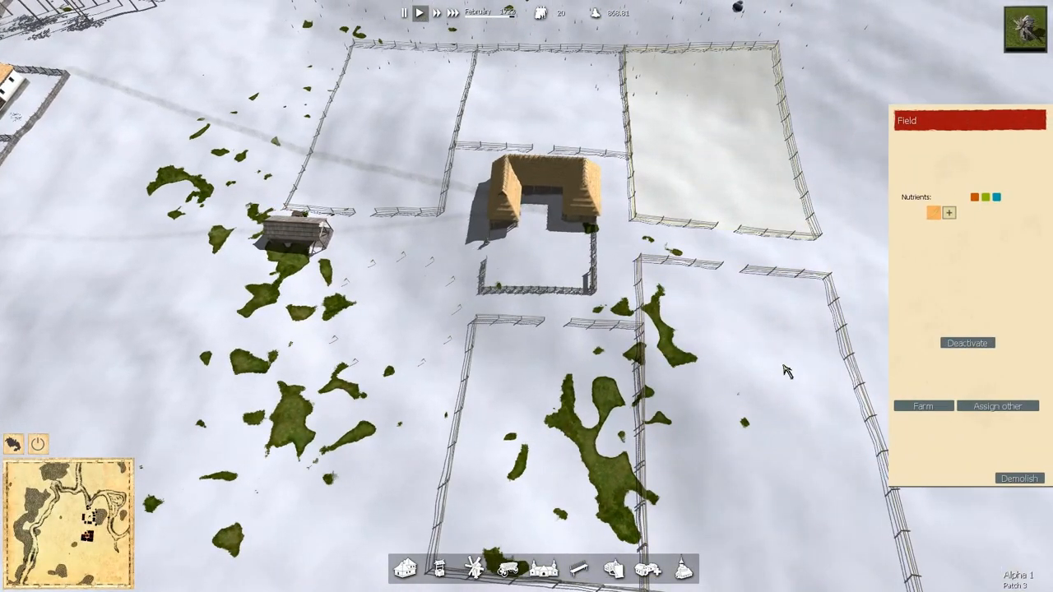
left_click(967, 343)
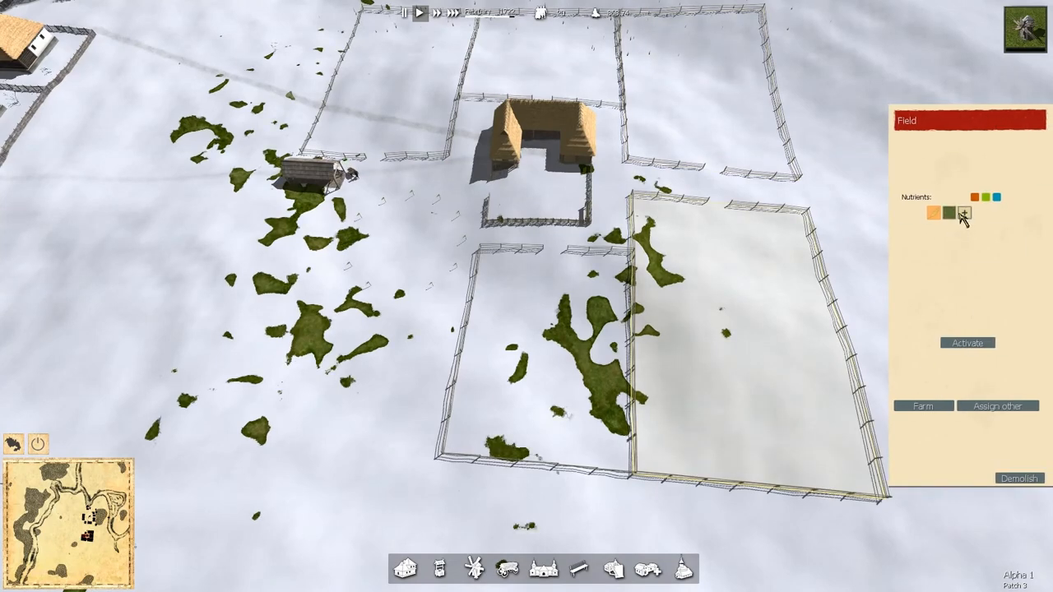
left_click(961, 216)
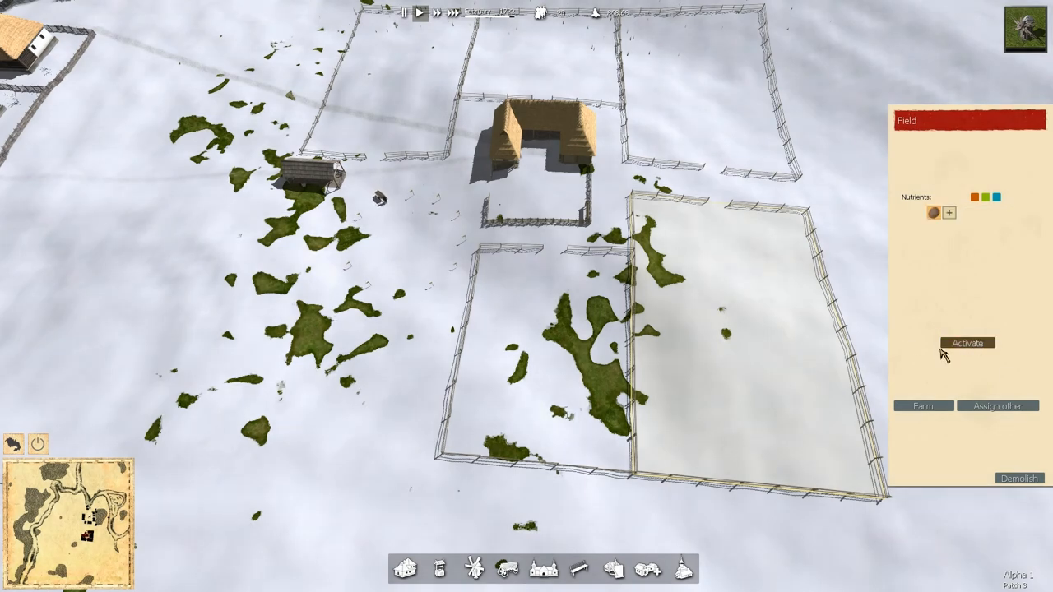
left_click(967, 343)
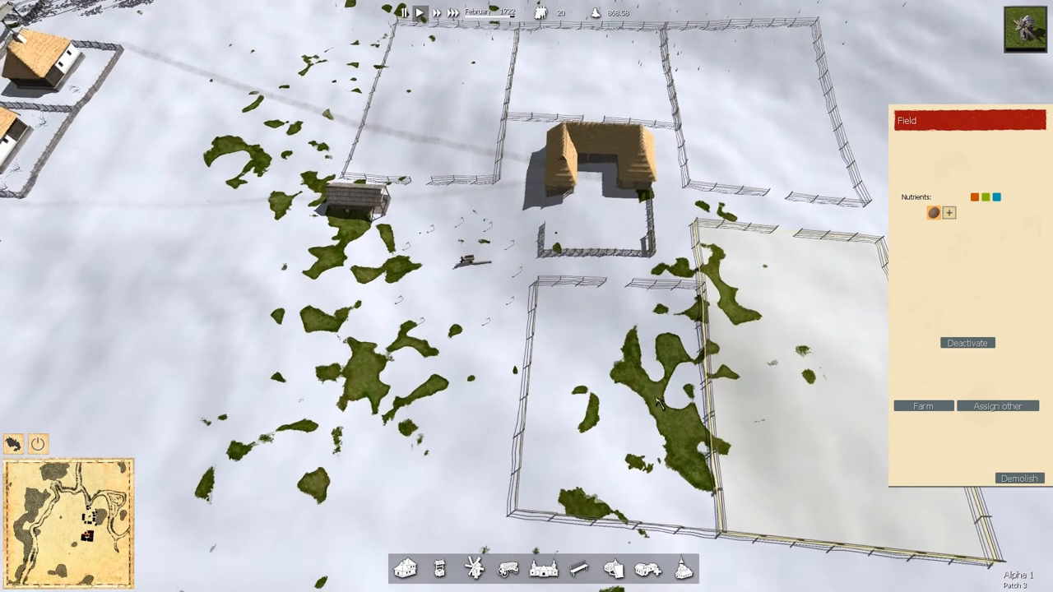
left_click(967, 342)
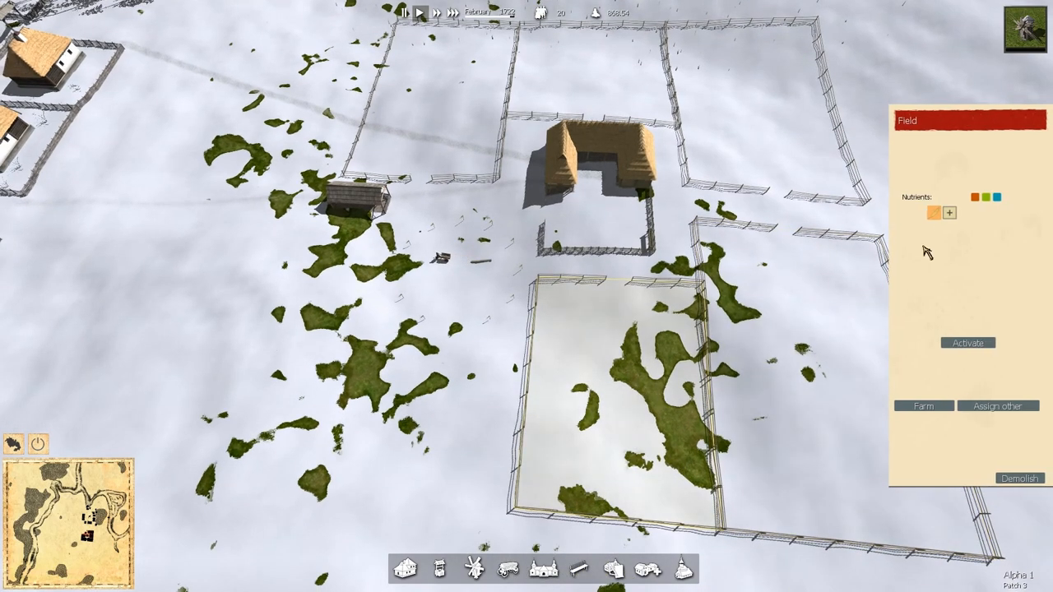
- Pick a crop for the upper-left fenced field, then view the farm's overview of all fields
left_click(947, 214)
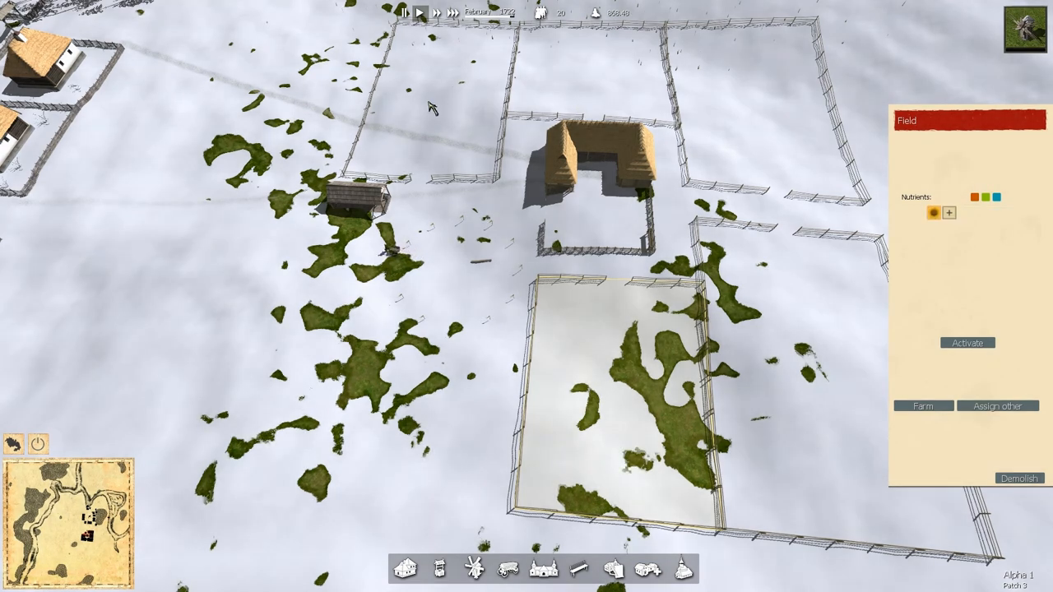
left_click(949, 213)
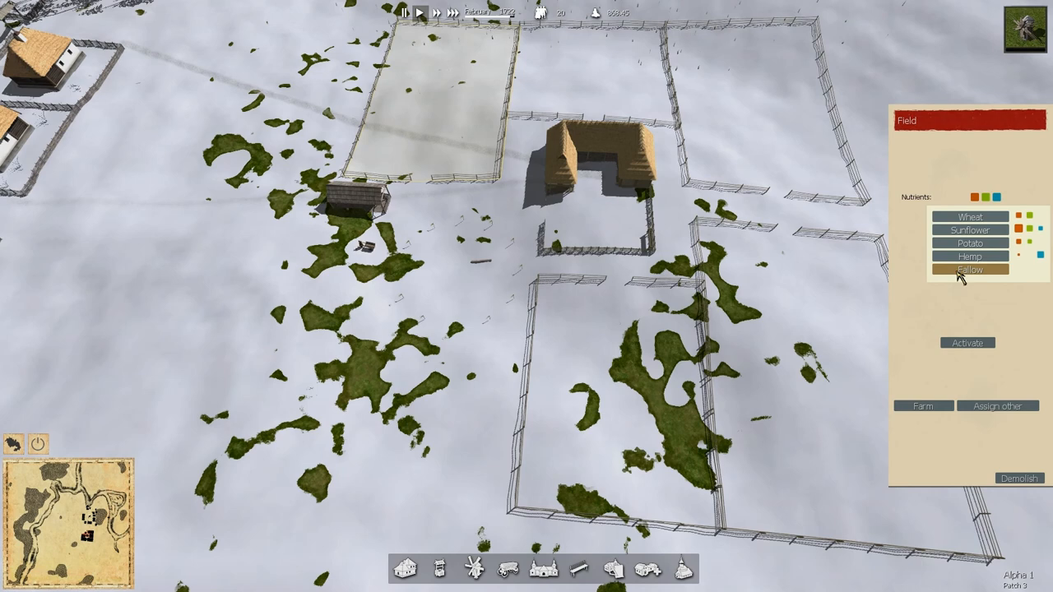
left_click(967, 269)
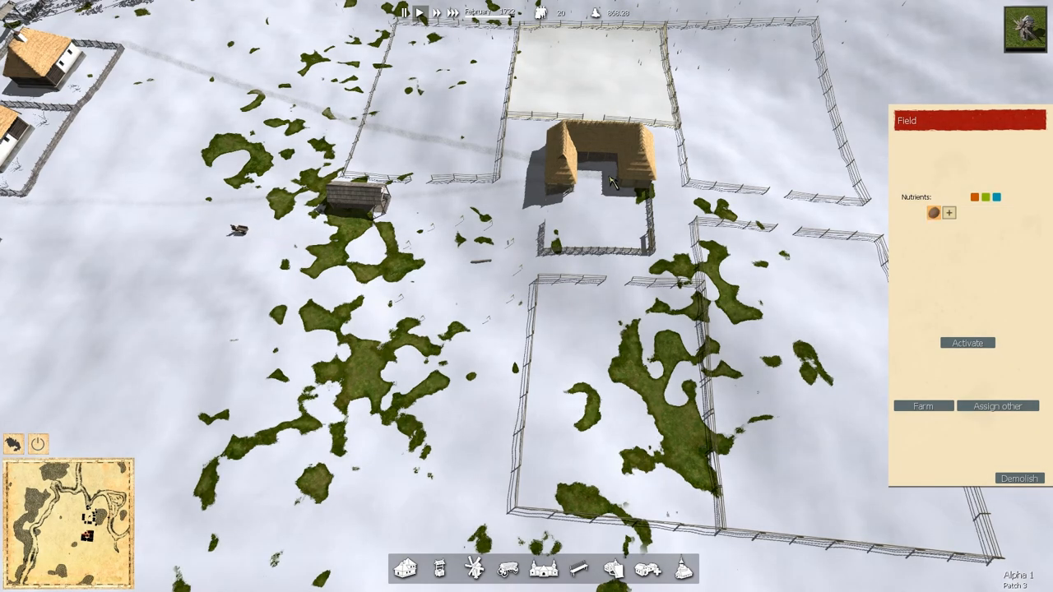
left_click(923, 405)
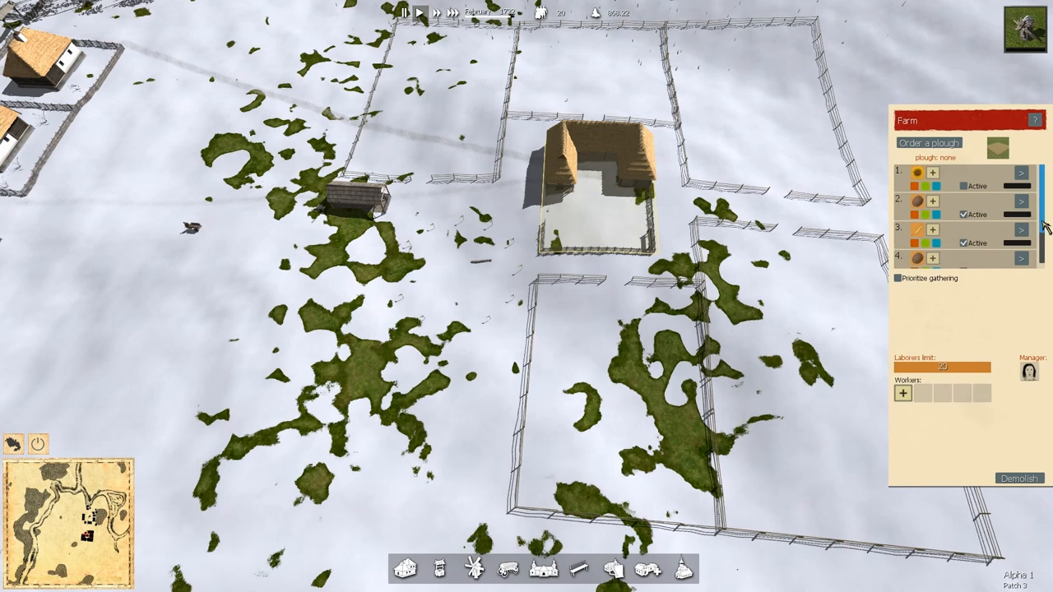
- Scroll the Farm panel to read the field nutrient rows
scroll("down", 3)
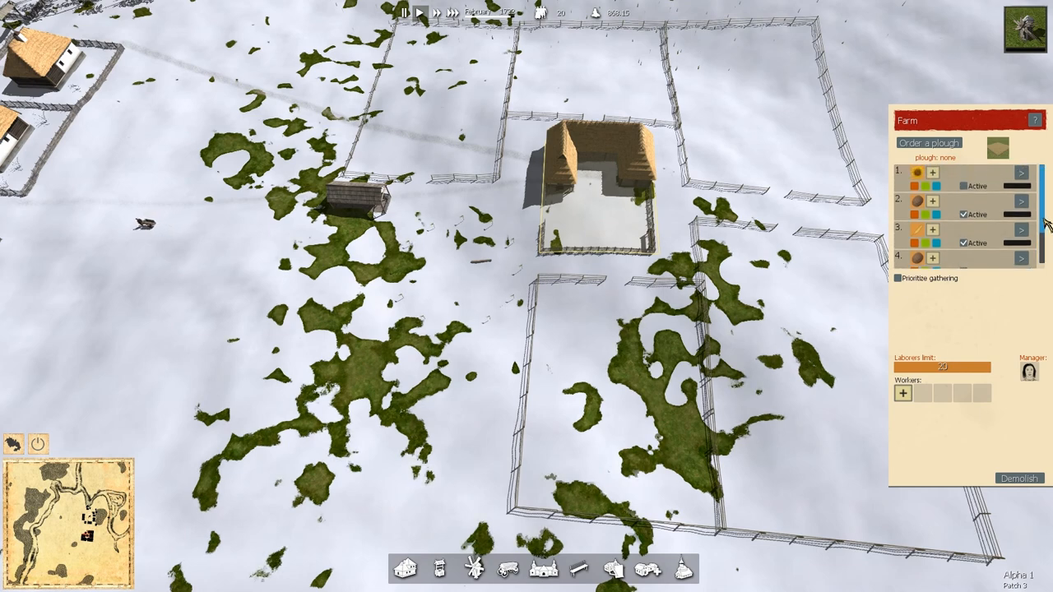
mouse_move(934, 188)
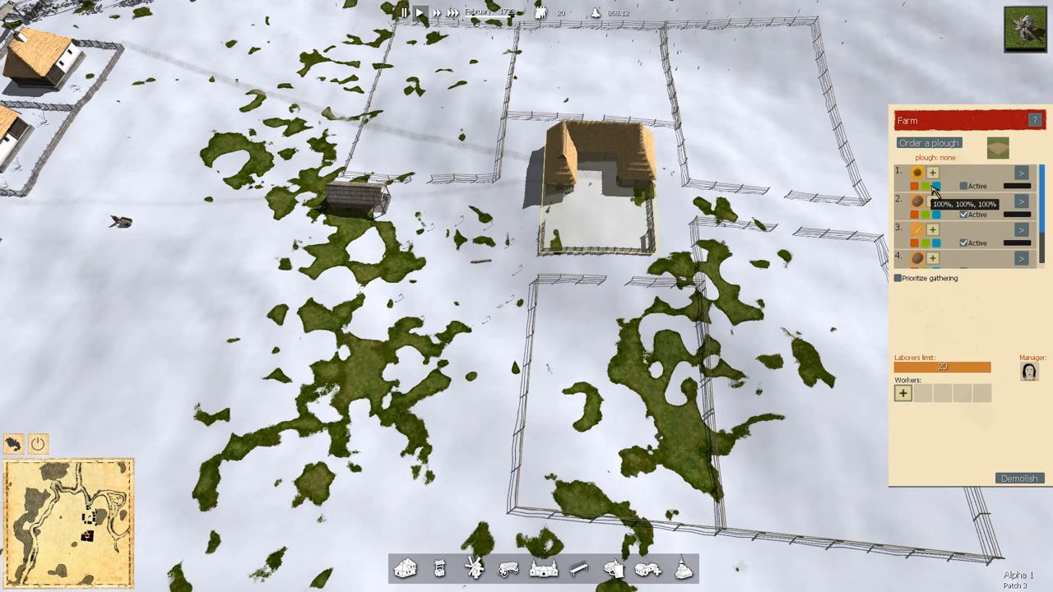
mouse_move(915, 173)
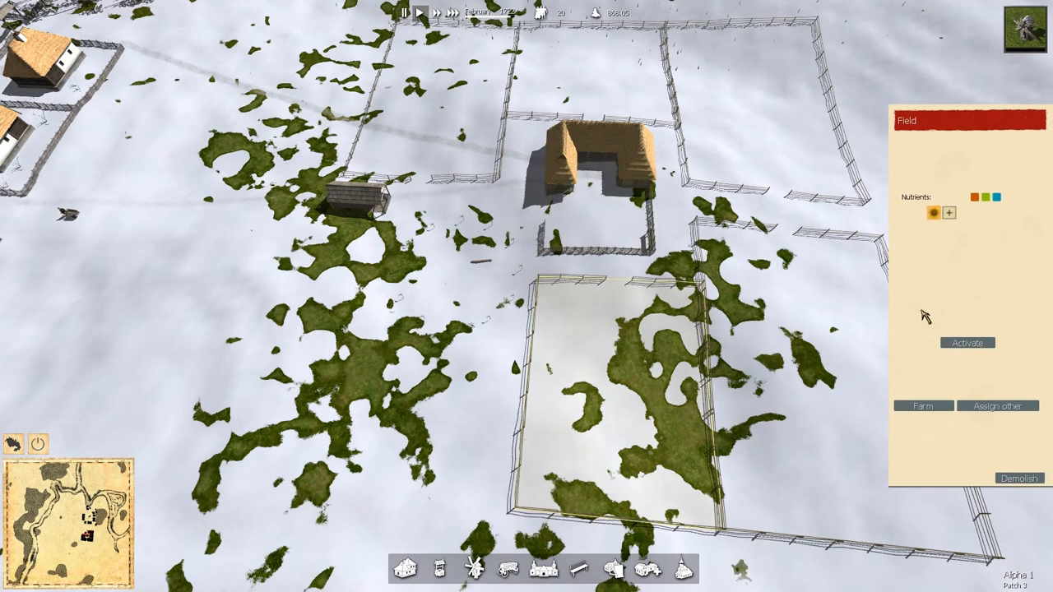
mouse_move(935, 223)
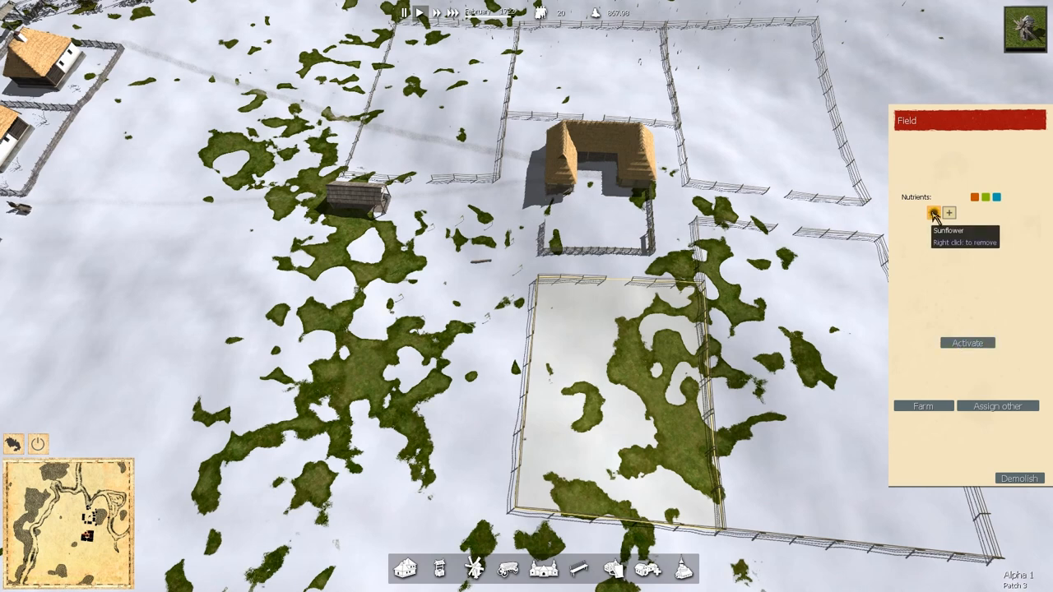
- Choose a crop for the lower fenced field and activate it
left_click(934, 214)
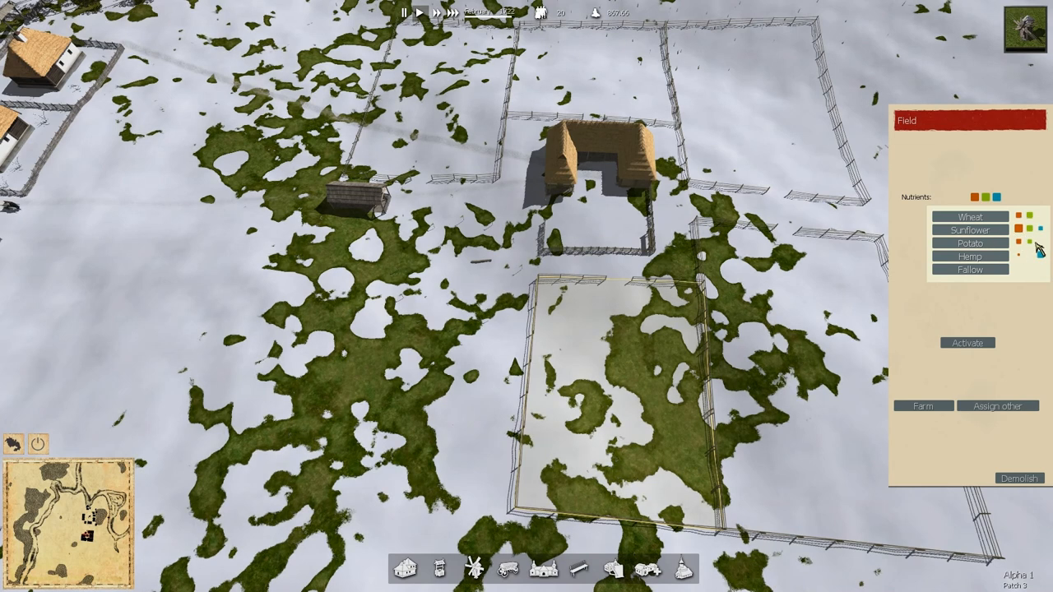
mouse_move(1032, 230)
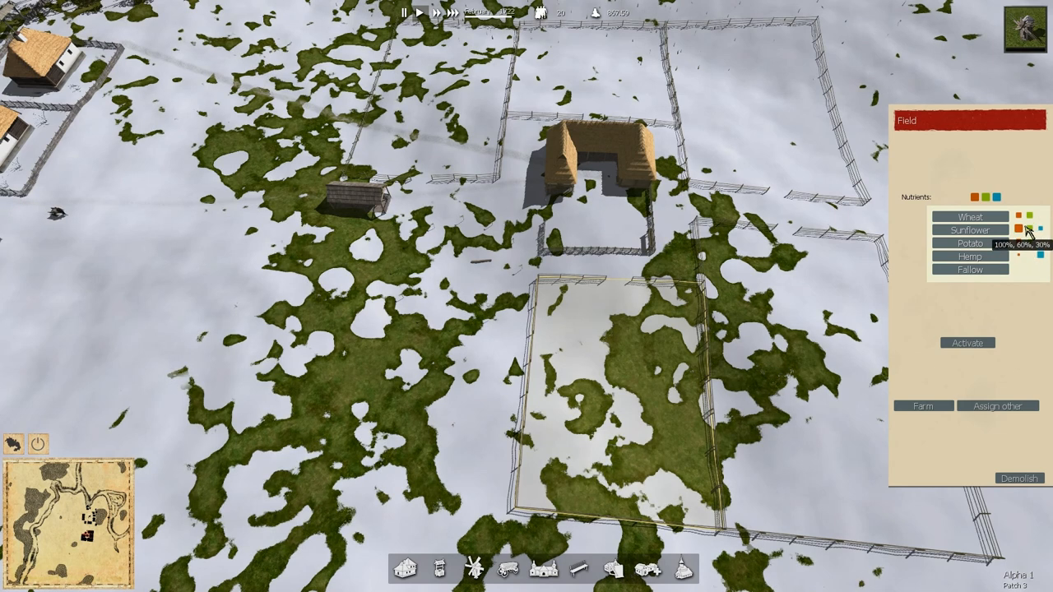
mouse_move(921, 167)
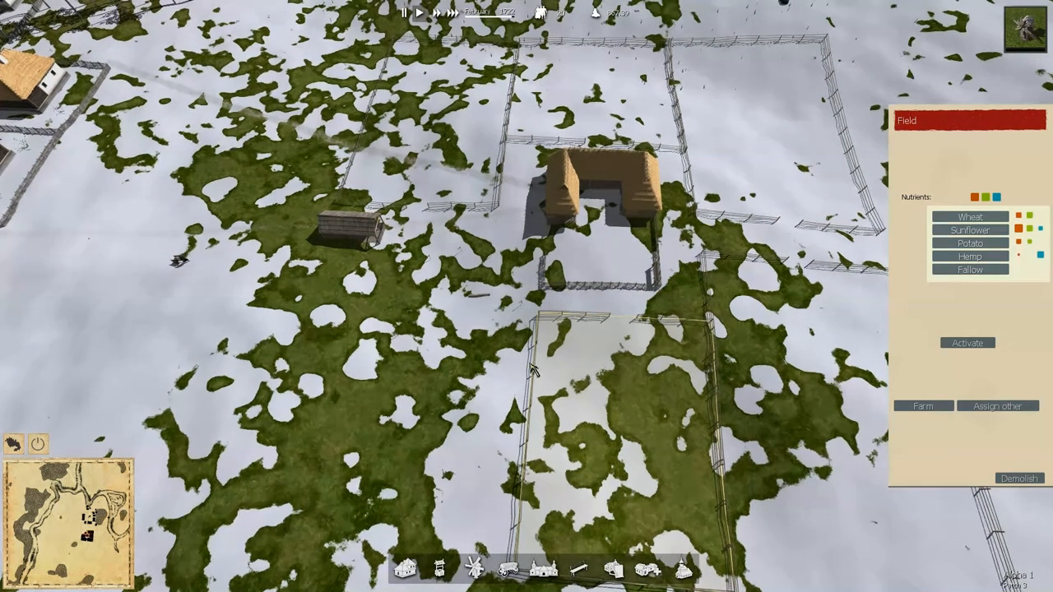
left_click(967, 256)
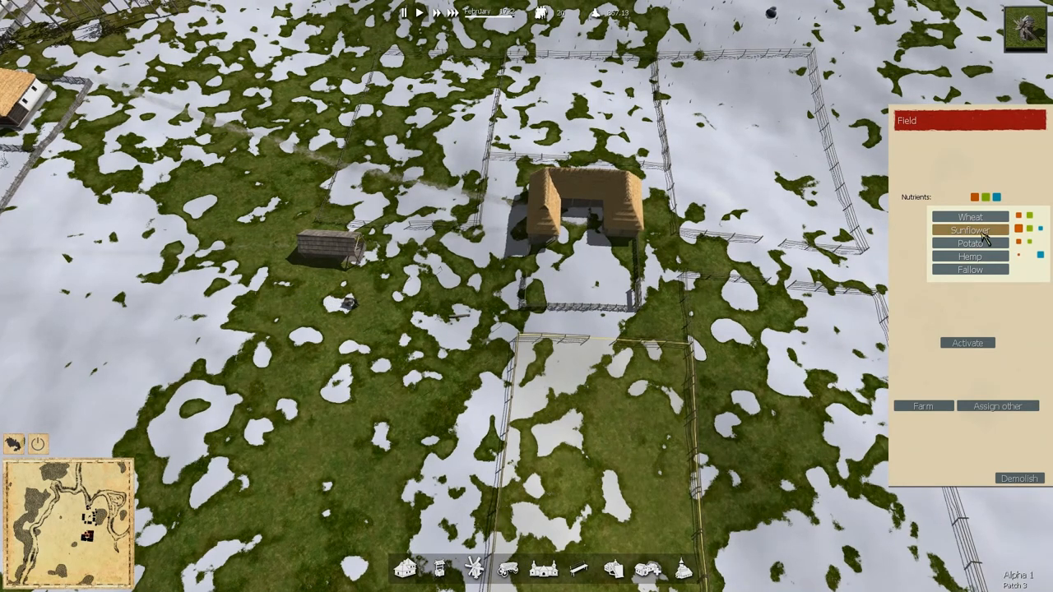
left_click(967, 228)
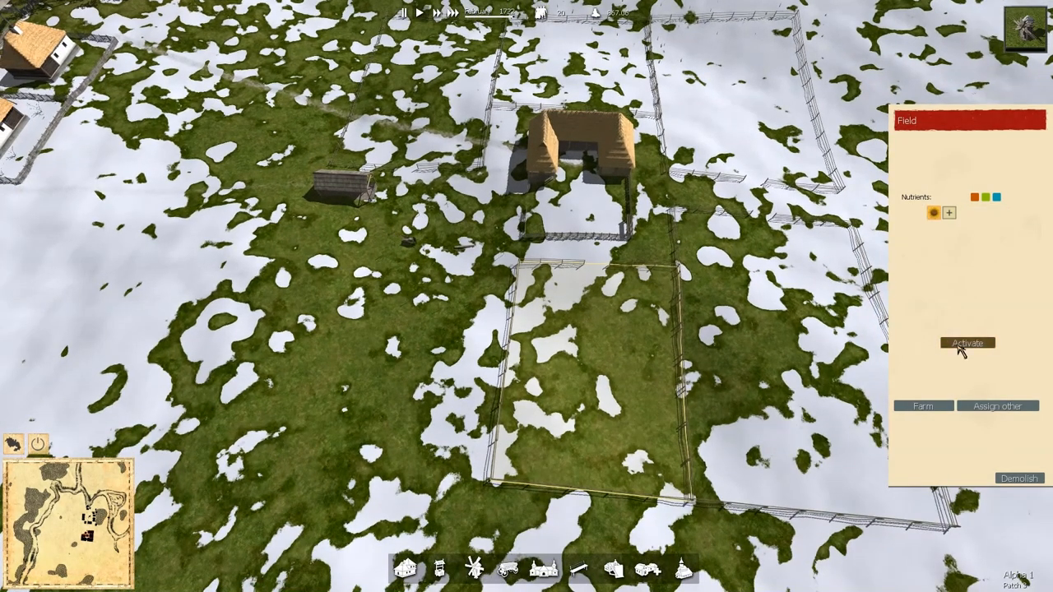
left_click(967, 342)
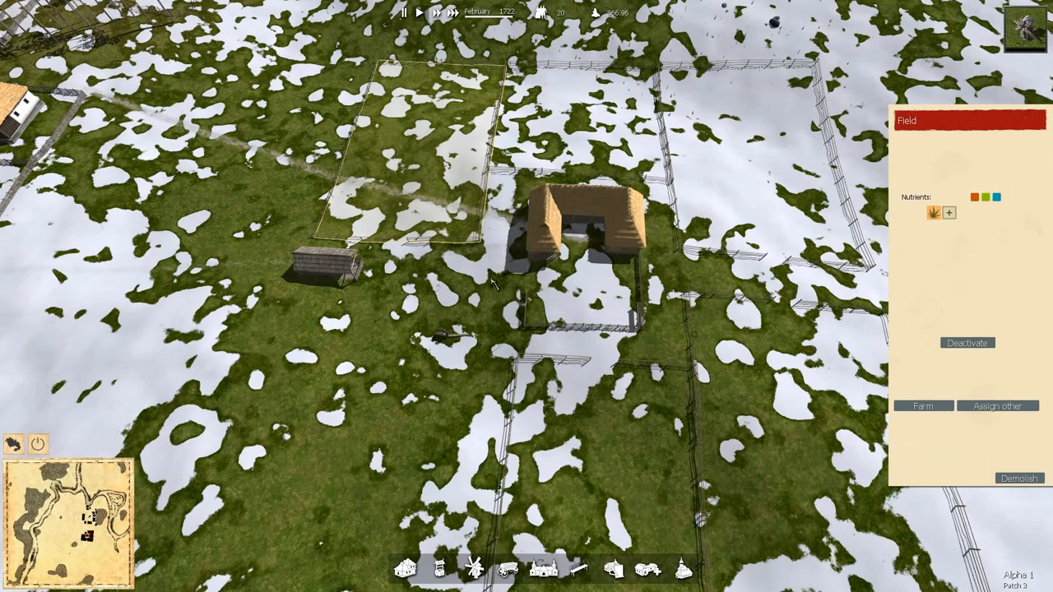
left_click(923, 405)
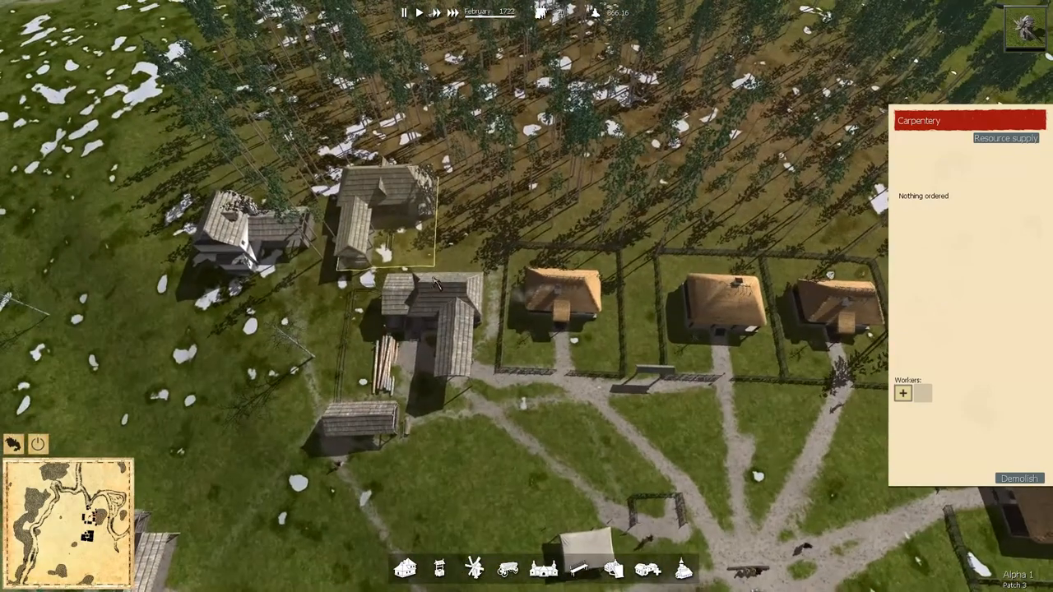
- Queue additional orders at the village carpentry through Resource supply
left_click(428, 329)
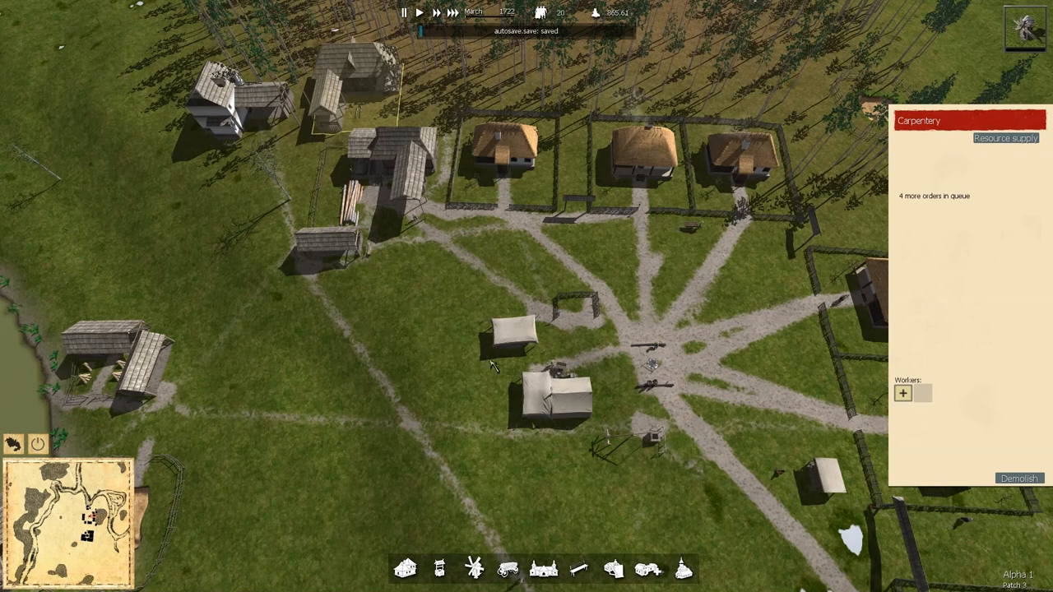
left_click(131, 362)
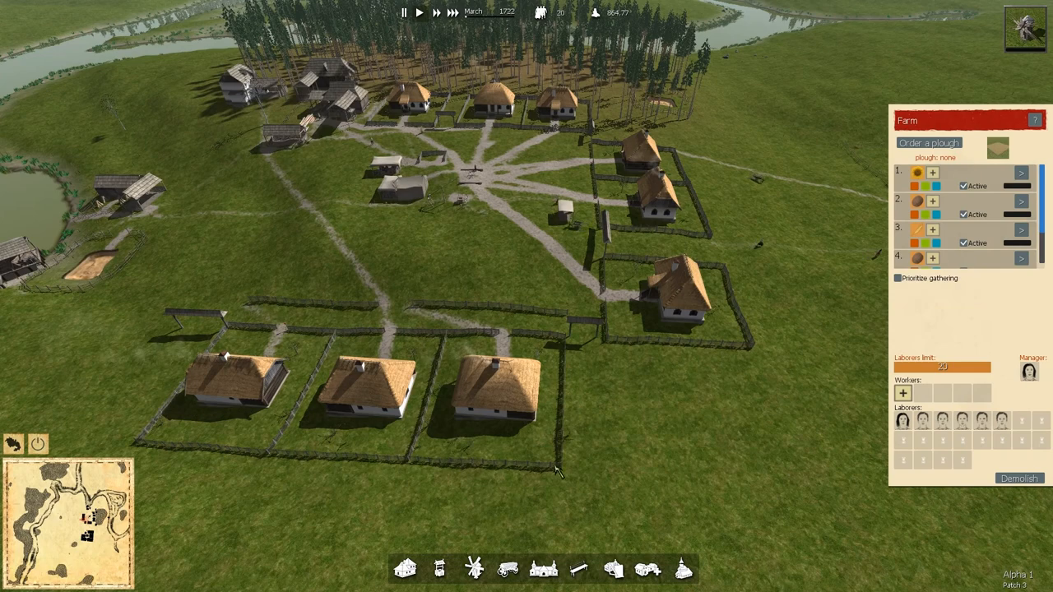
mouse_move(502, 408)
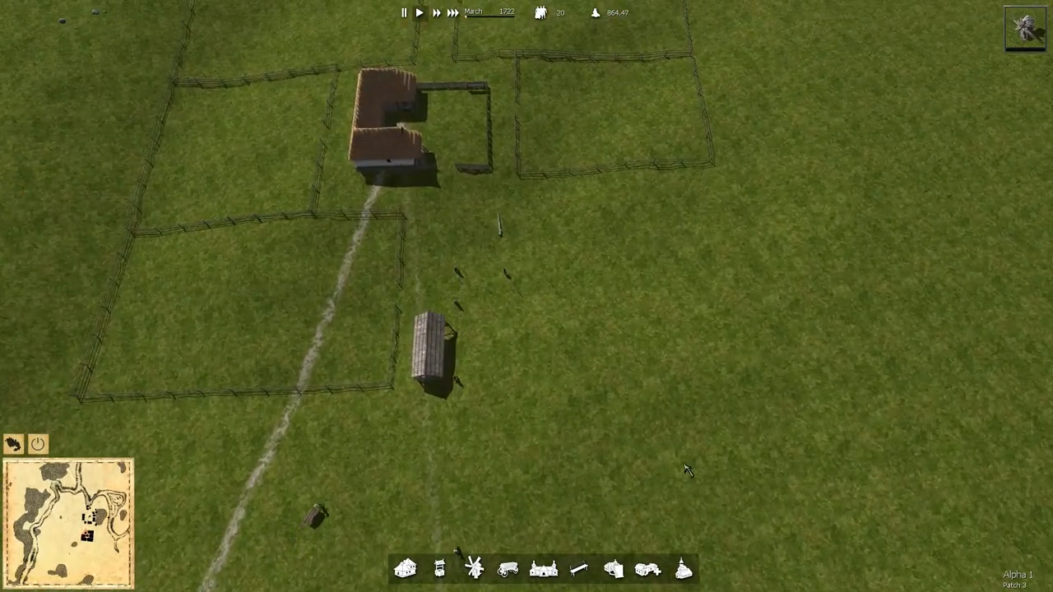
- Select the windmill construction site beside the new farm to see its status
left_click(514, 239)
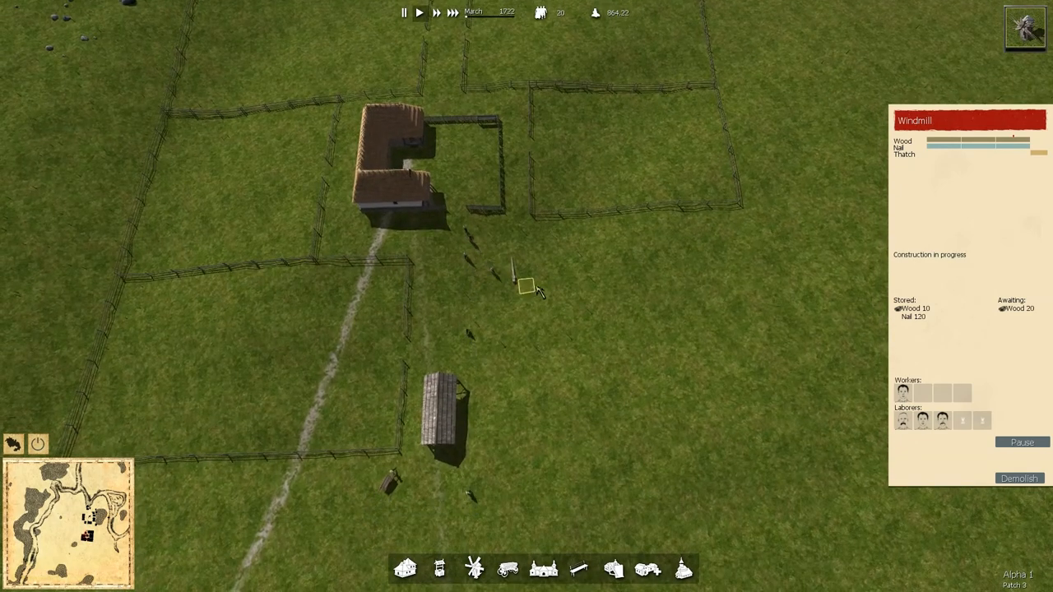
mouse_move(640, 377)
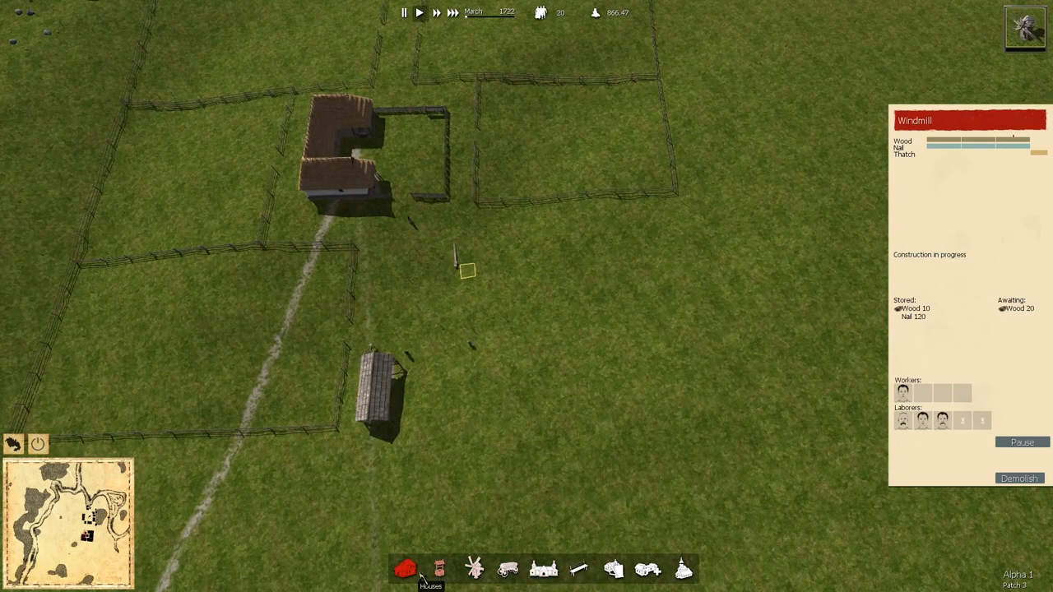
left_click(401, 578)
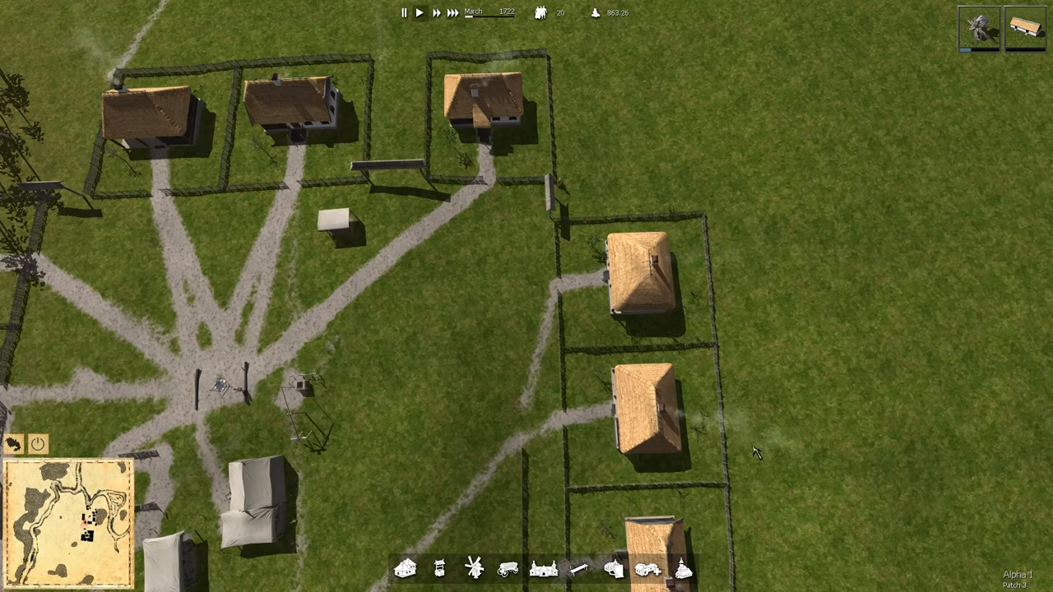
left_click(576, 565)
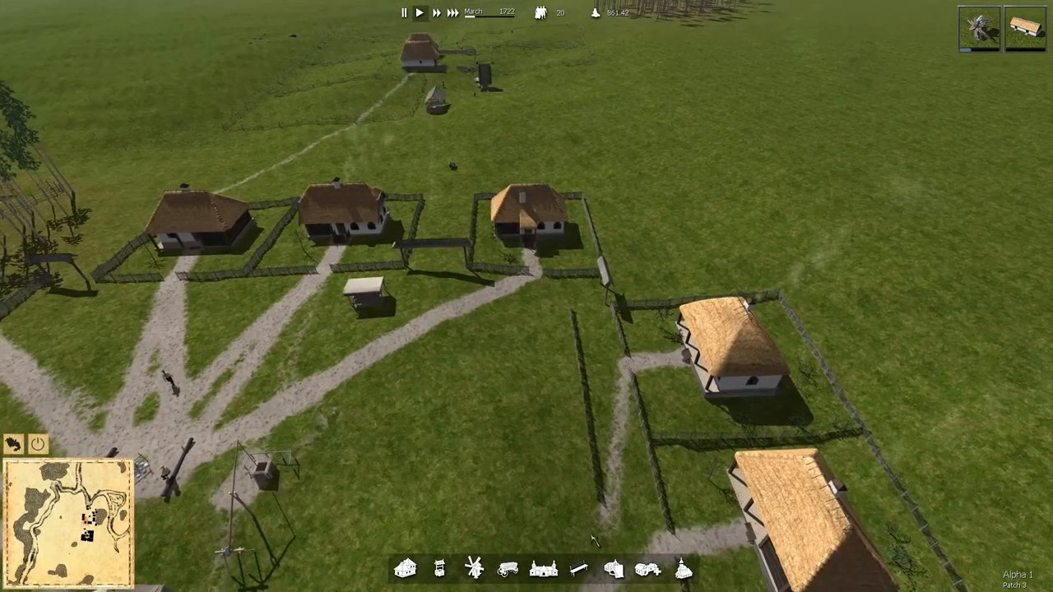
mouse_move(474, 568)
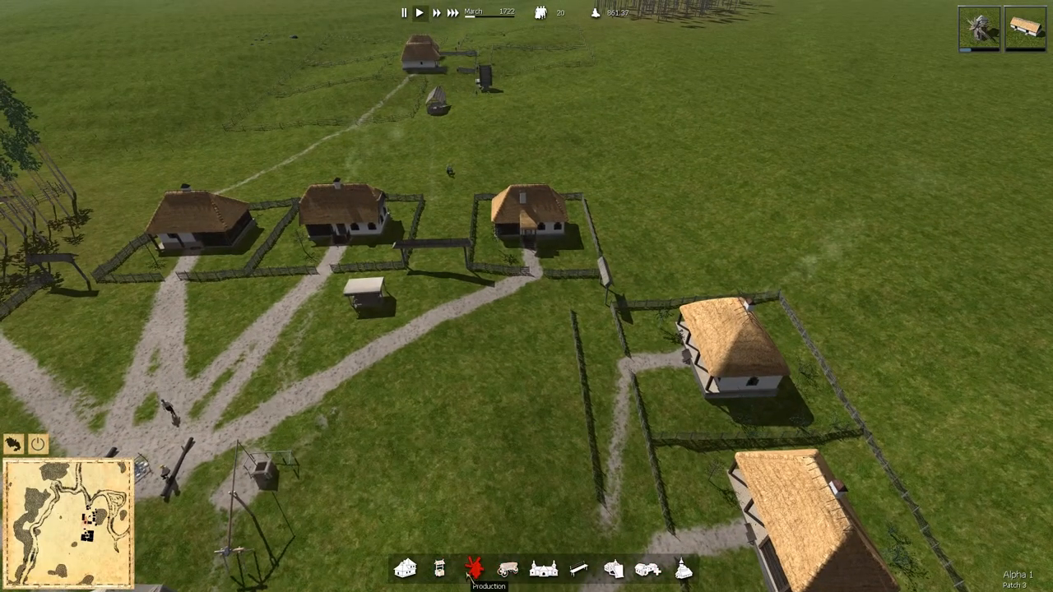
- Browse the production buildings to add a well near the new farm
left_click(474, 562)
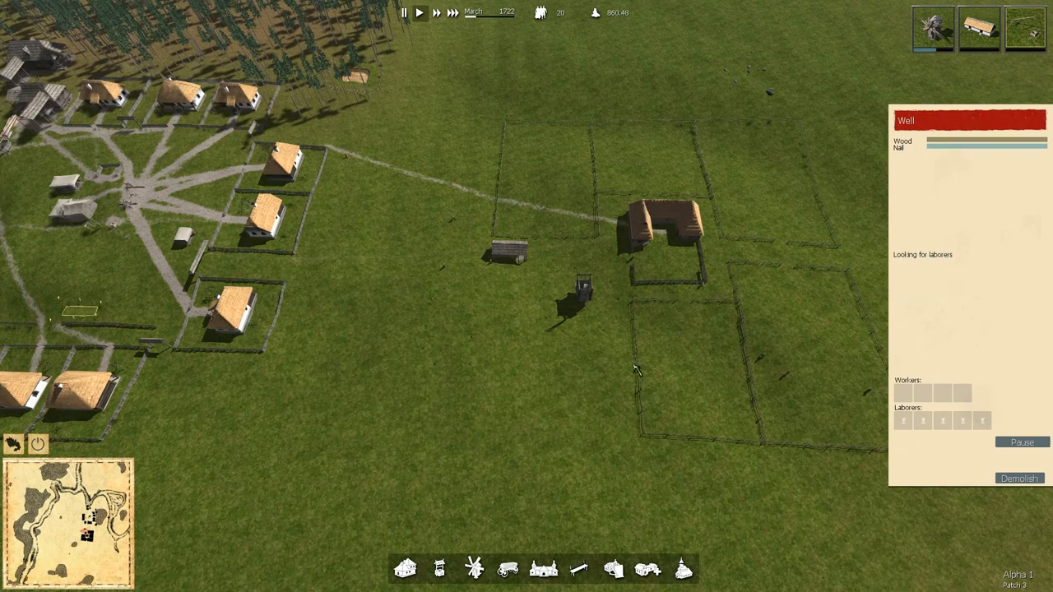
mouse_move(633, 296)
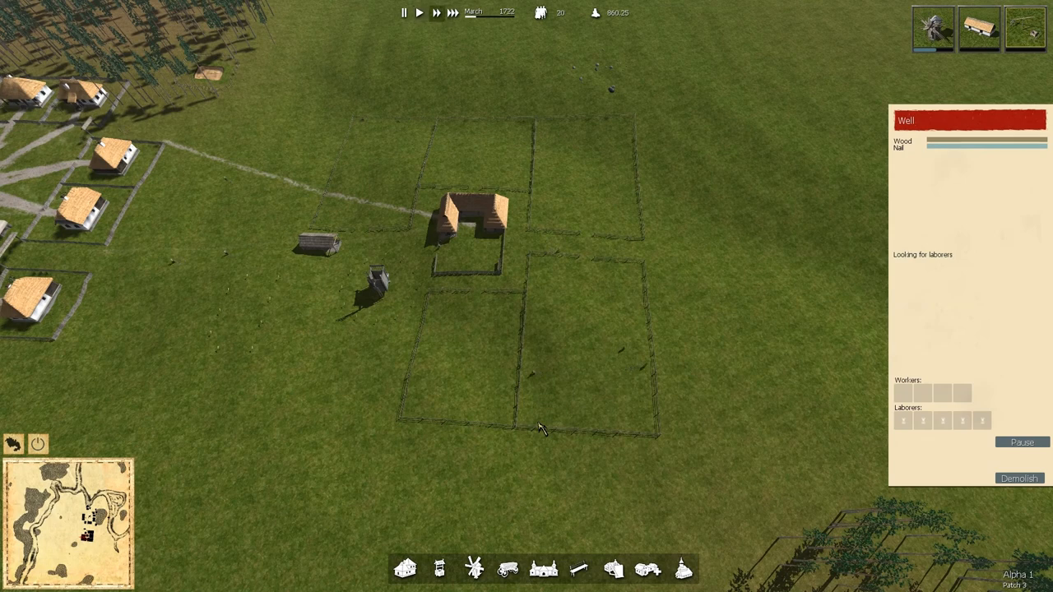
mouse_move(592, 261)
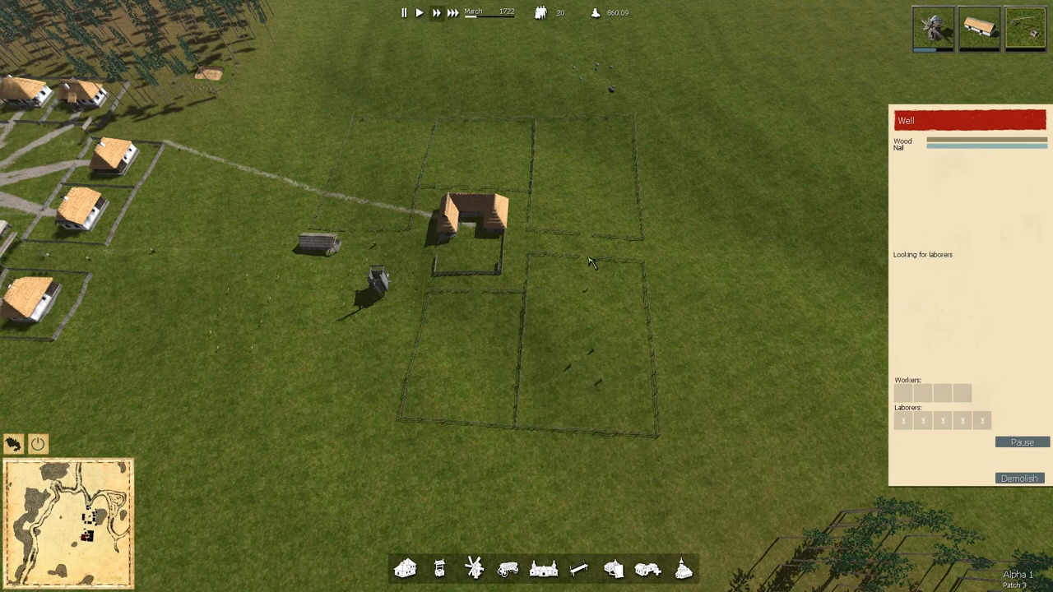
- Select the new farmhouse to view its fields and labourers
left_click(596, 189)
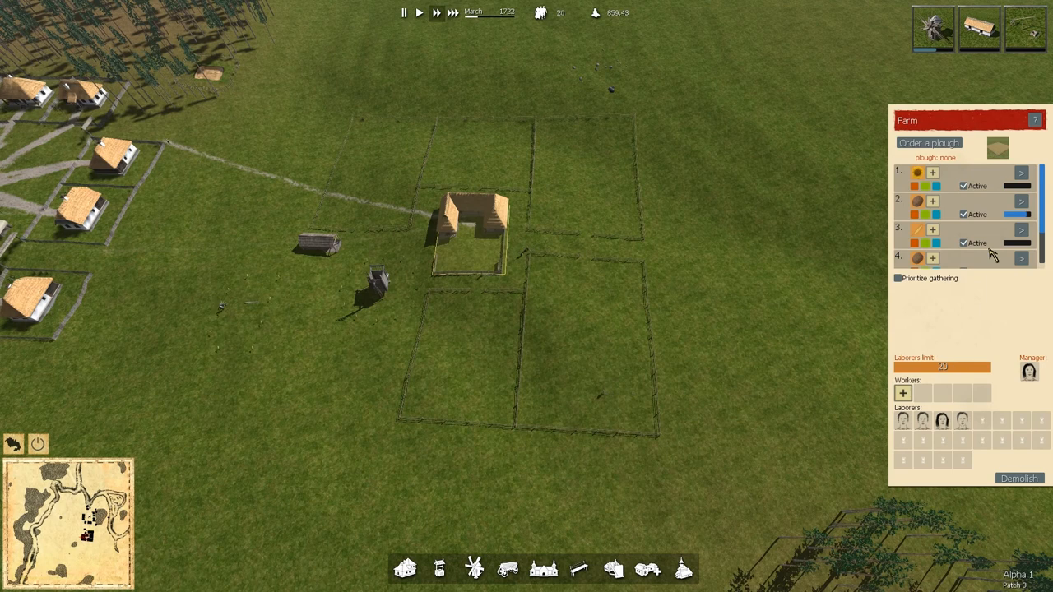
mouse_move(978, 179)
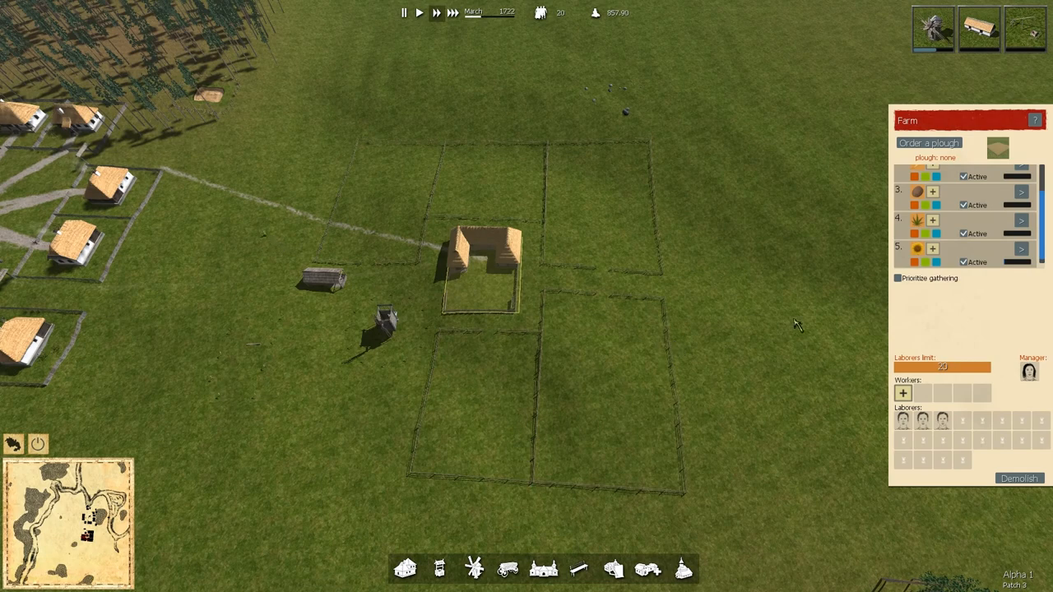
mouse_move(523, 299)
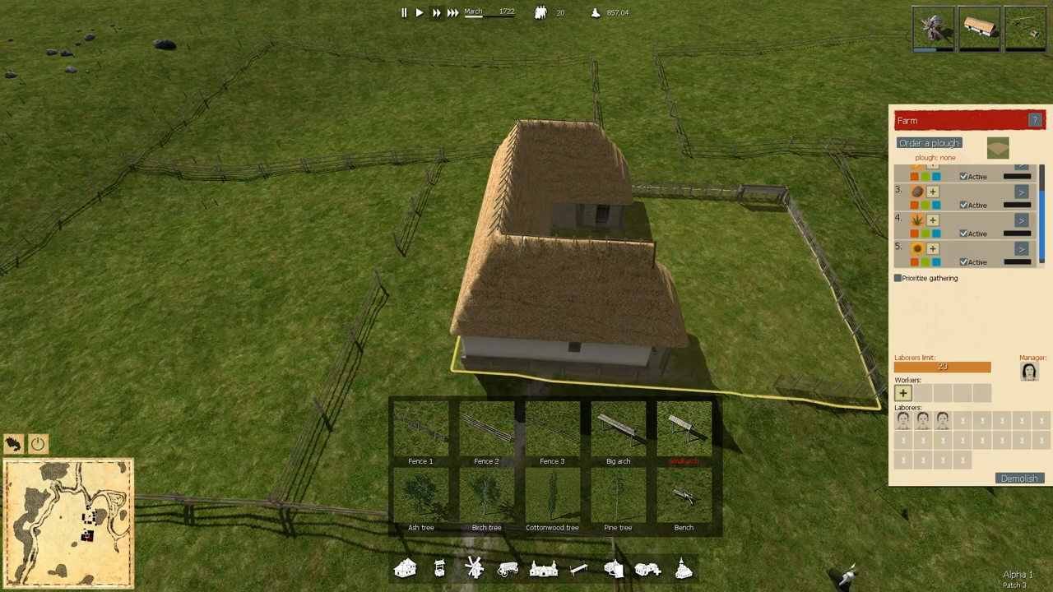
- Close the Farm window after reviewing plough rows and labourer slots
left_click(683, 507)
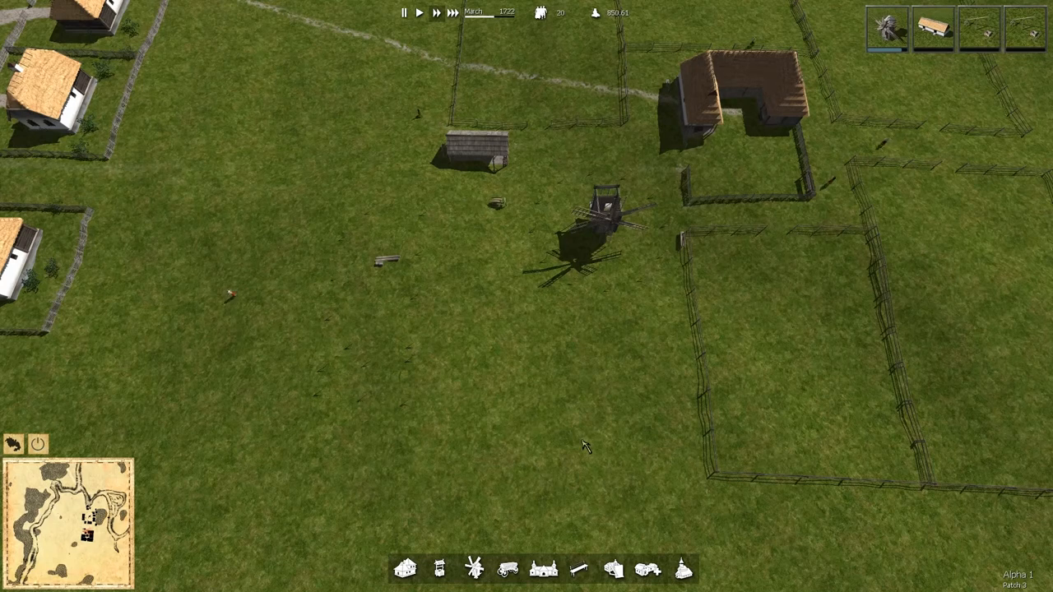
- Pick the windmill from the build bar for the grass beside the fields
left_click(468, 575)
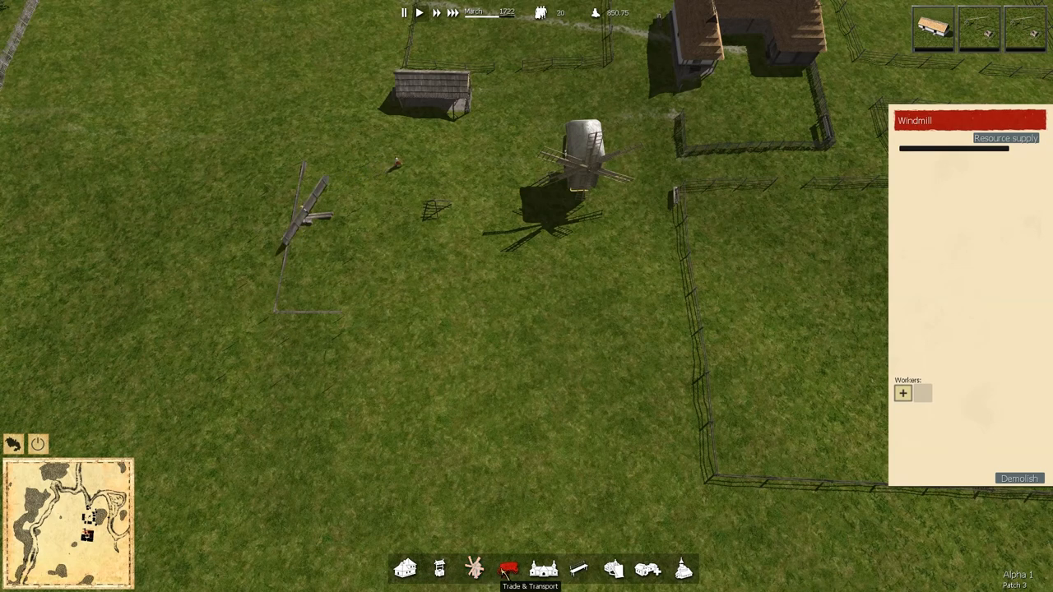
- Place small buildings and structures from the transport category south of the windmill
left_click(504, 565)
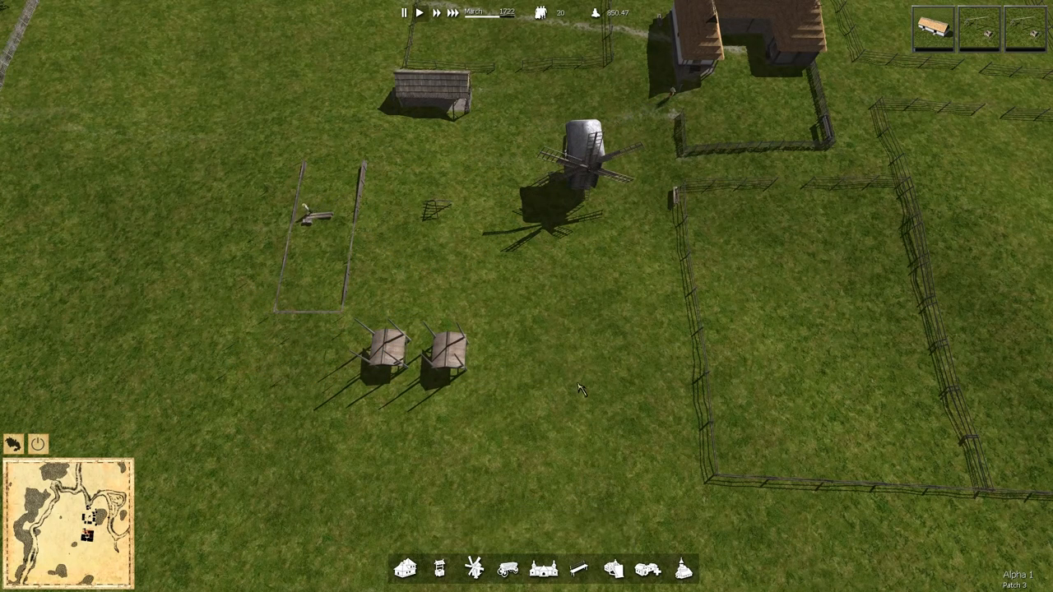
left_click(444, 566)
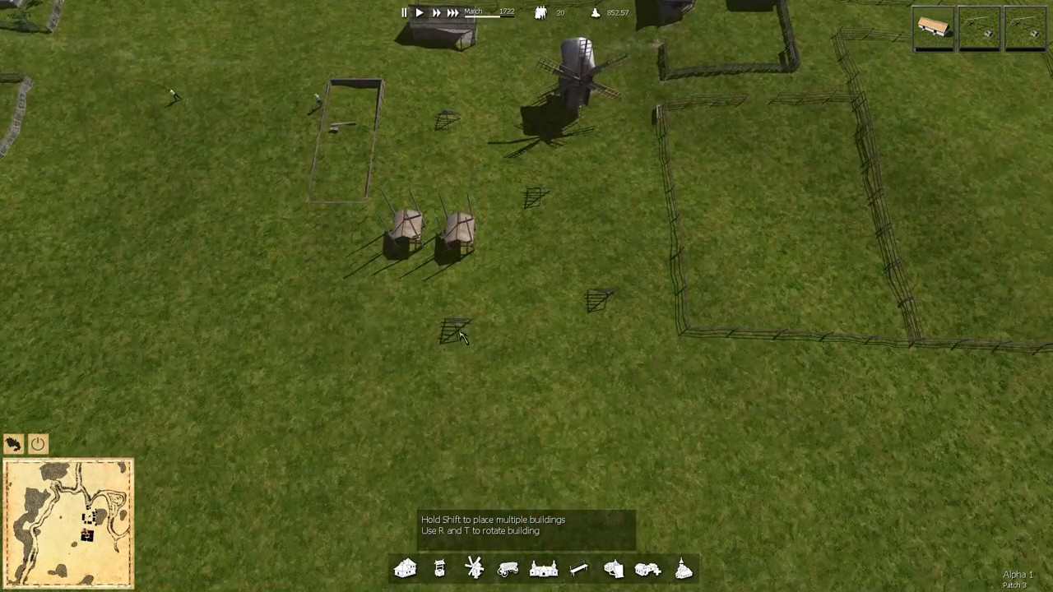
left_click(457, 331)
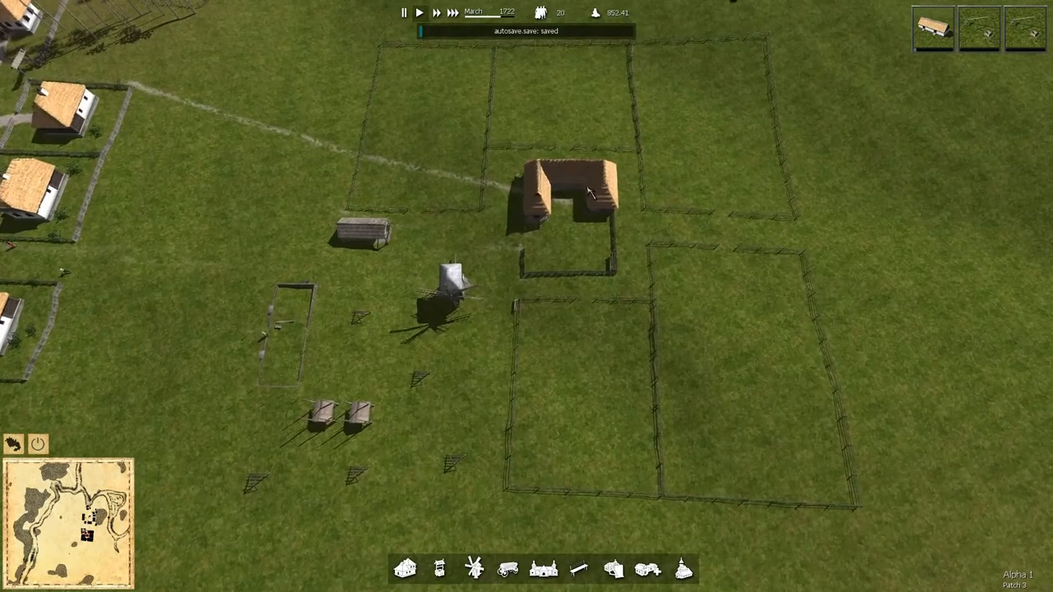
- Select the farm building to view its crop fields and working labourers
left_click(576, 197)
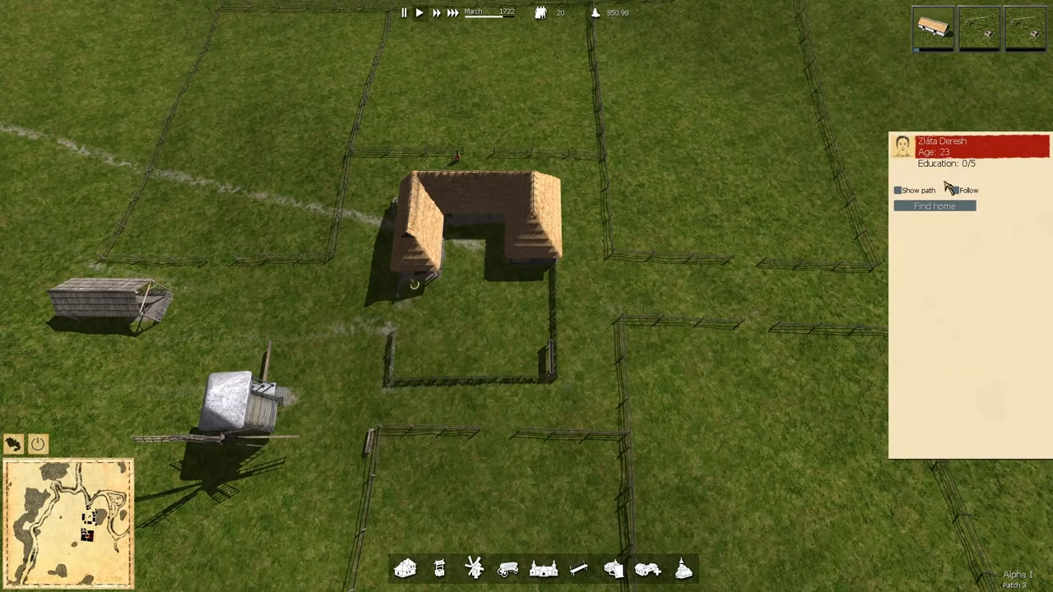
left_click(474, 239)
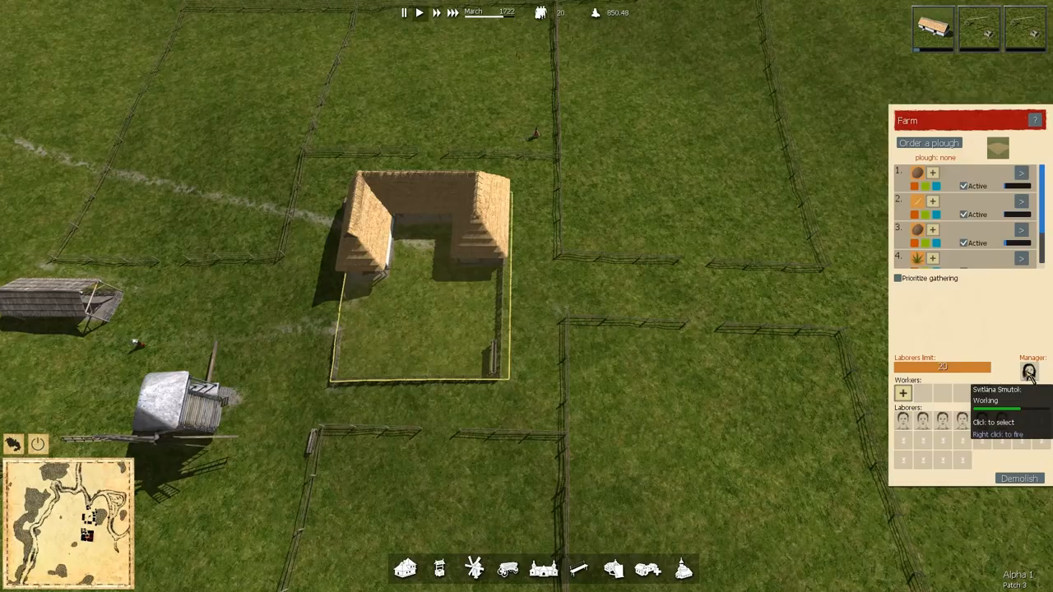
mouse_move(666, 295)
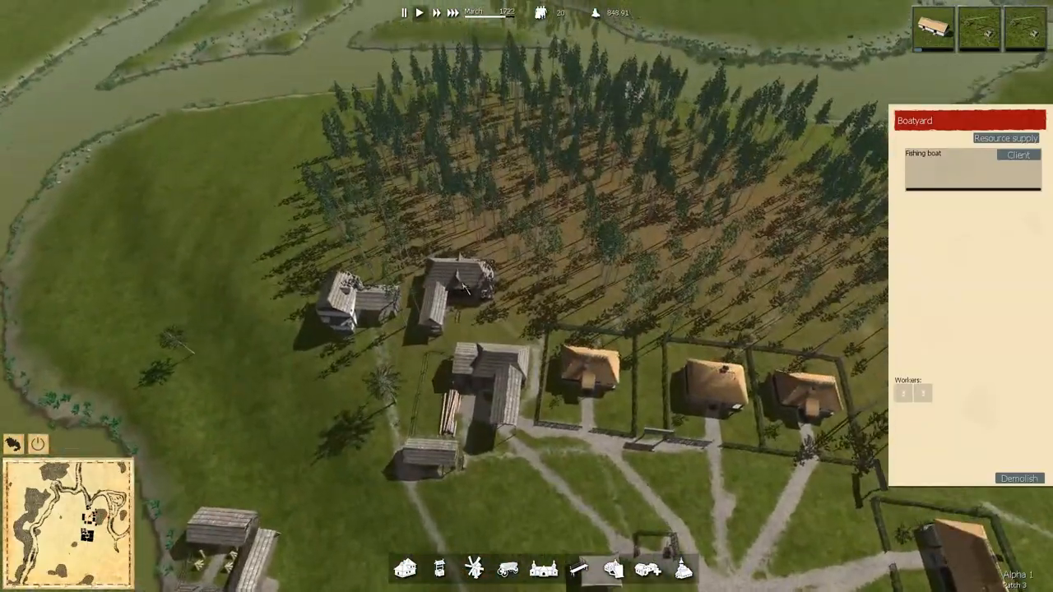
- Add a worker slot at the carpentry, then fire one worker from the forestry
left_click(444, 296)
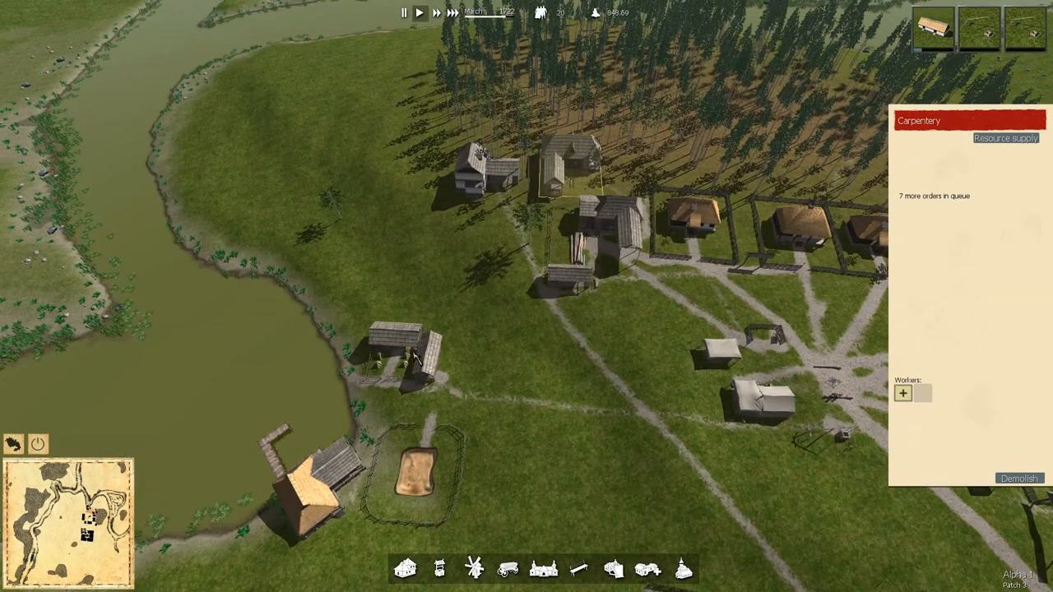
left_click(901, 395)
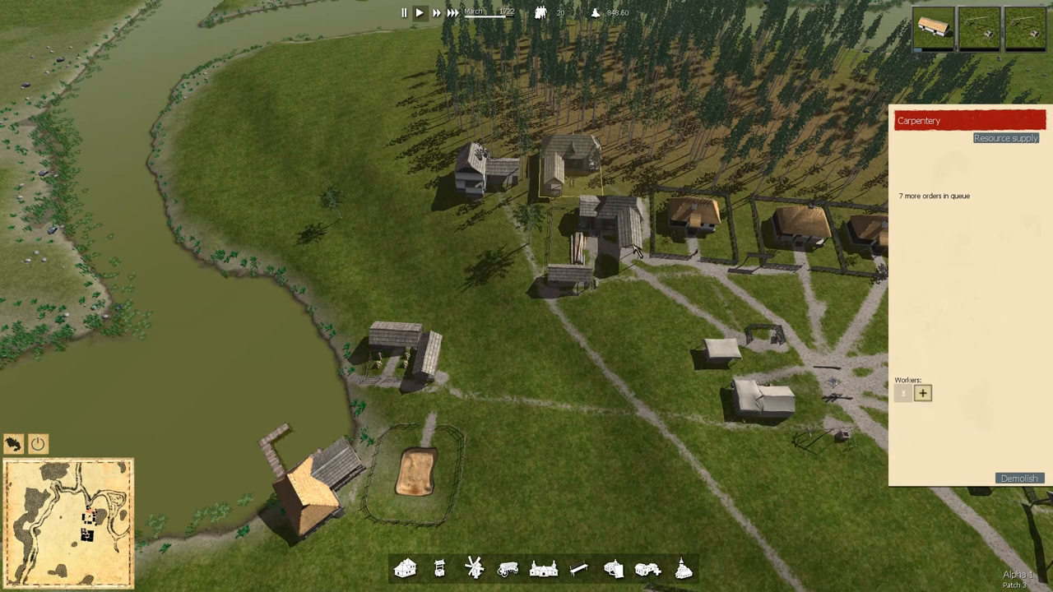
left_click(595, 239)
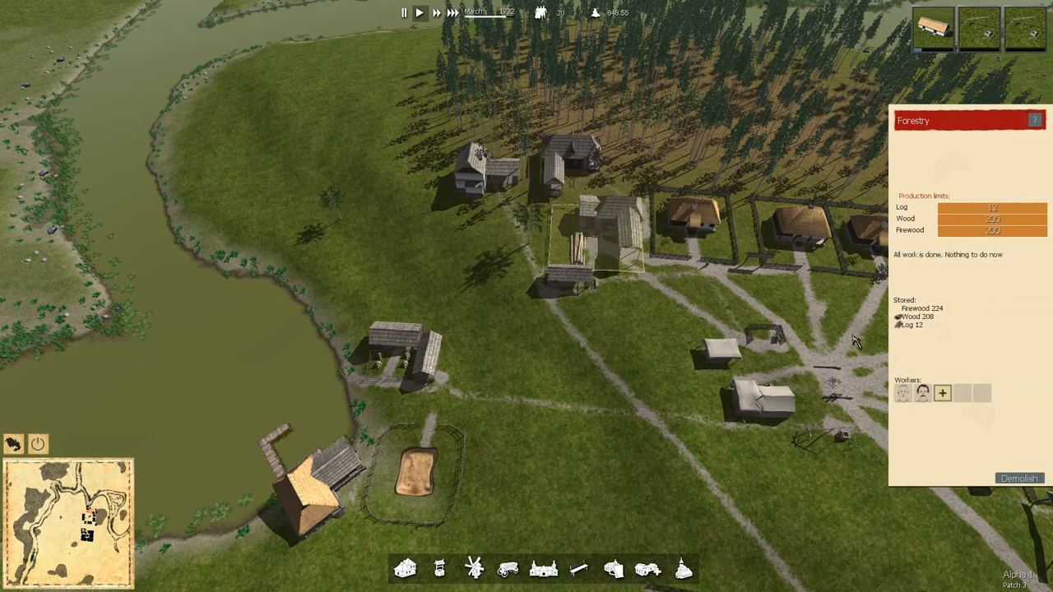
mouse_move(924, 386)
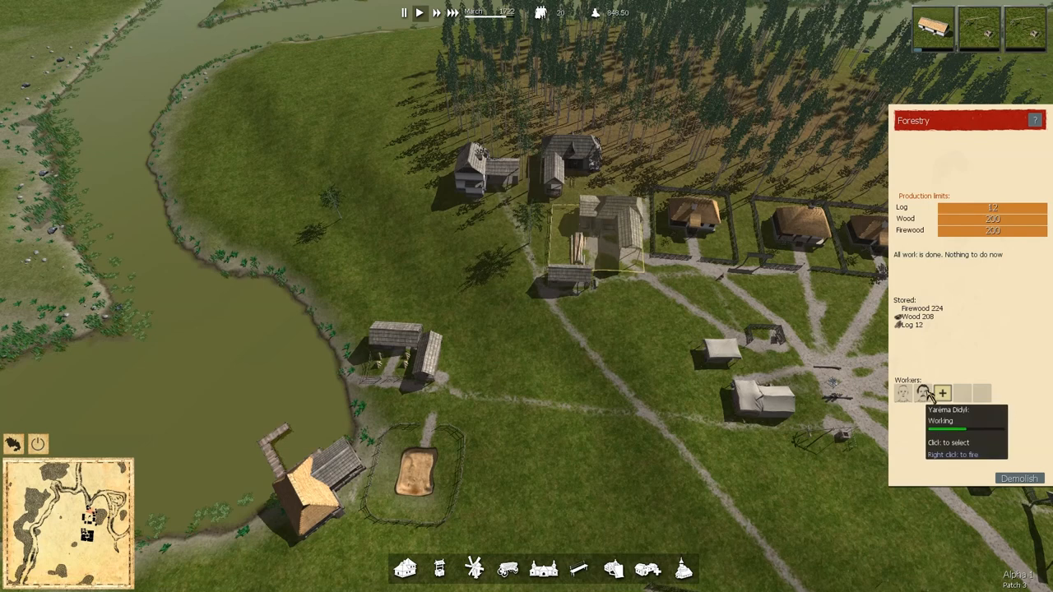
right_click(921, 392)
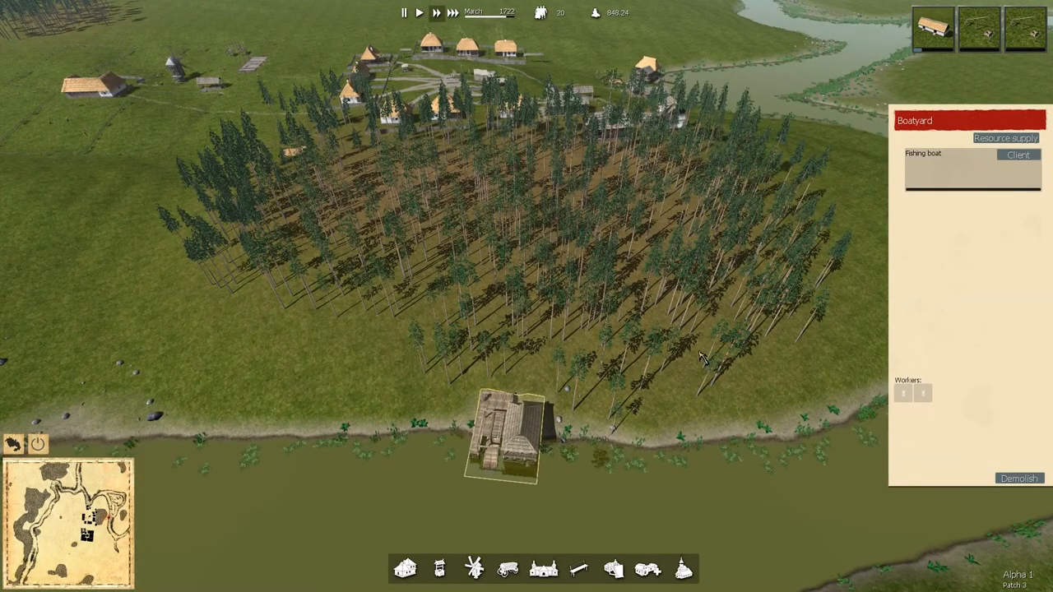
mouse_move(696, 358)
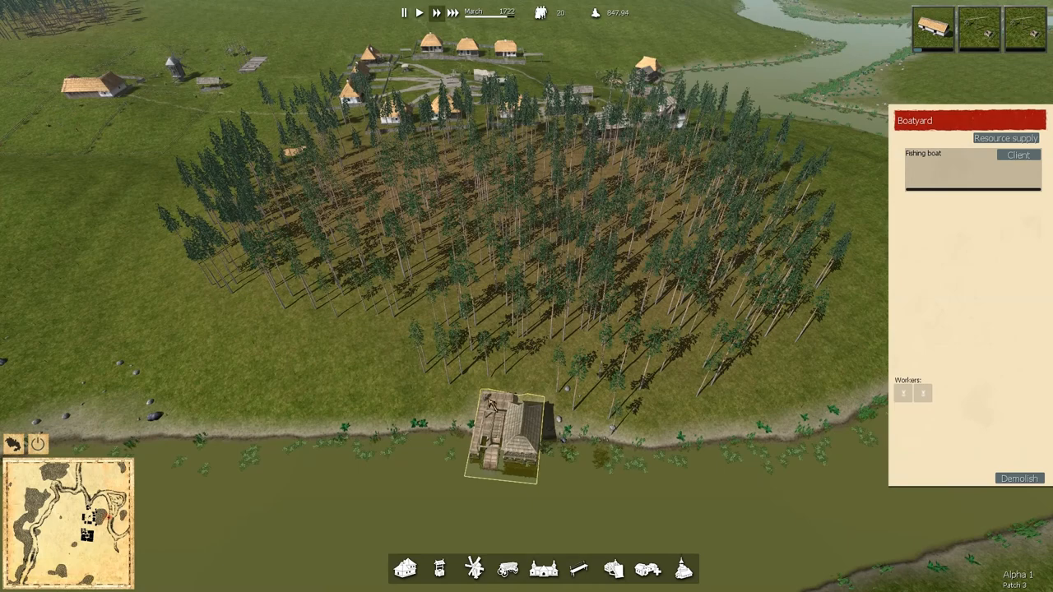
mouse_move(663, 372)
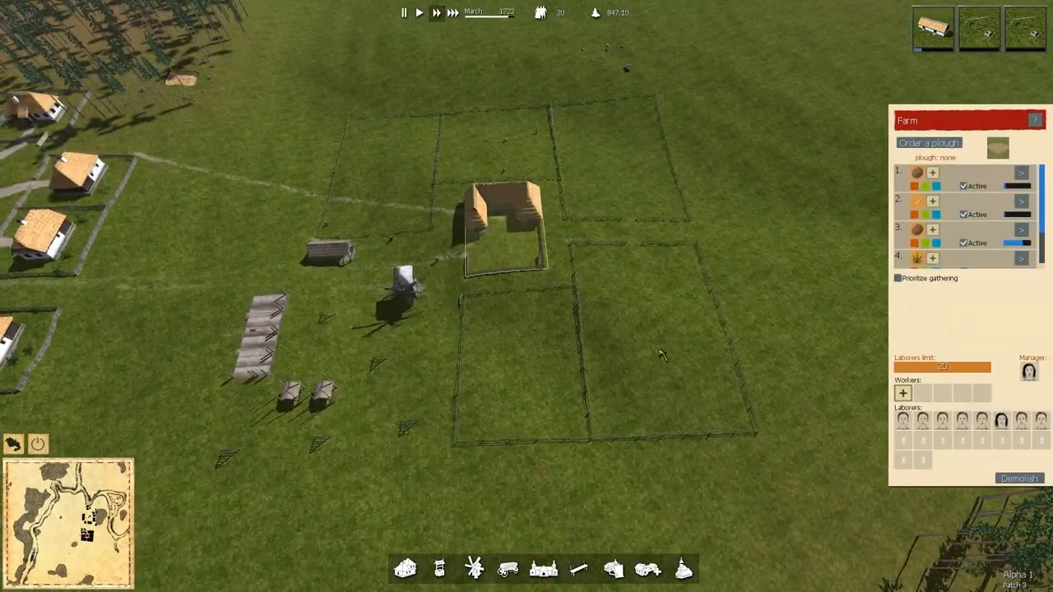
mouse_move(1039, 426)
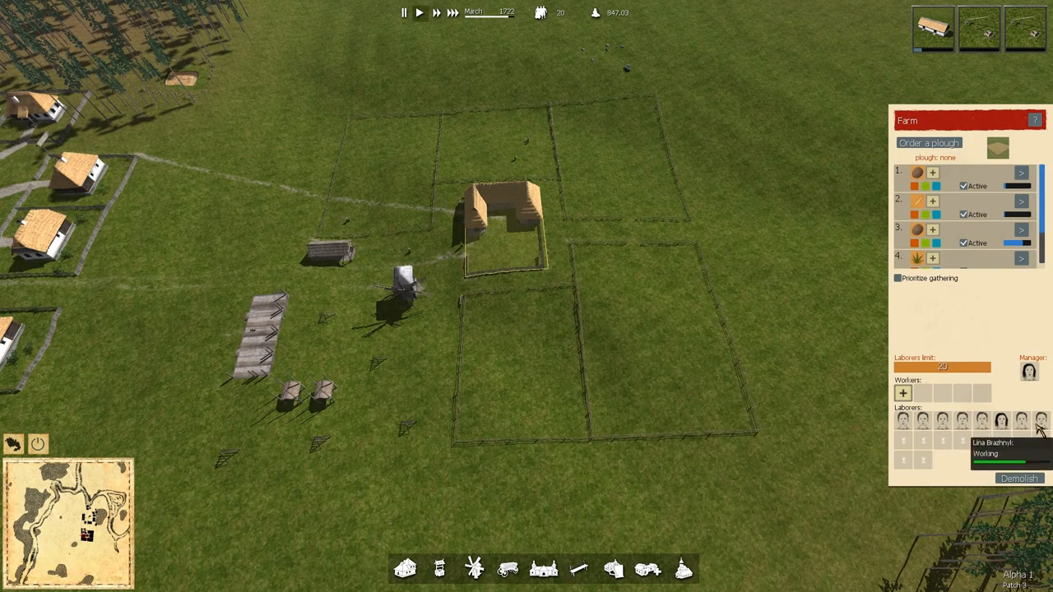
mouse_move(981, 422)
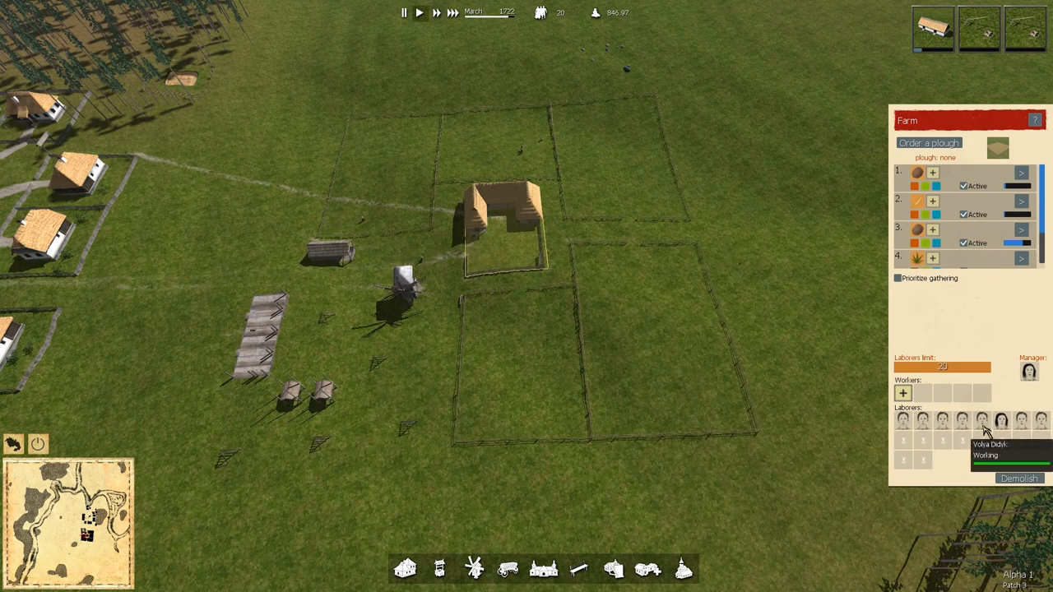
mouse_move(923, 421)
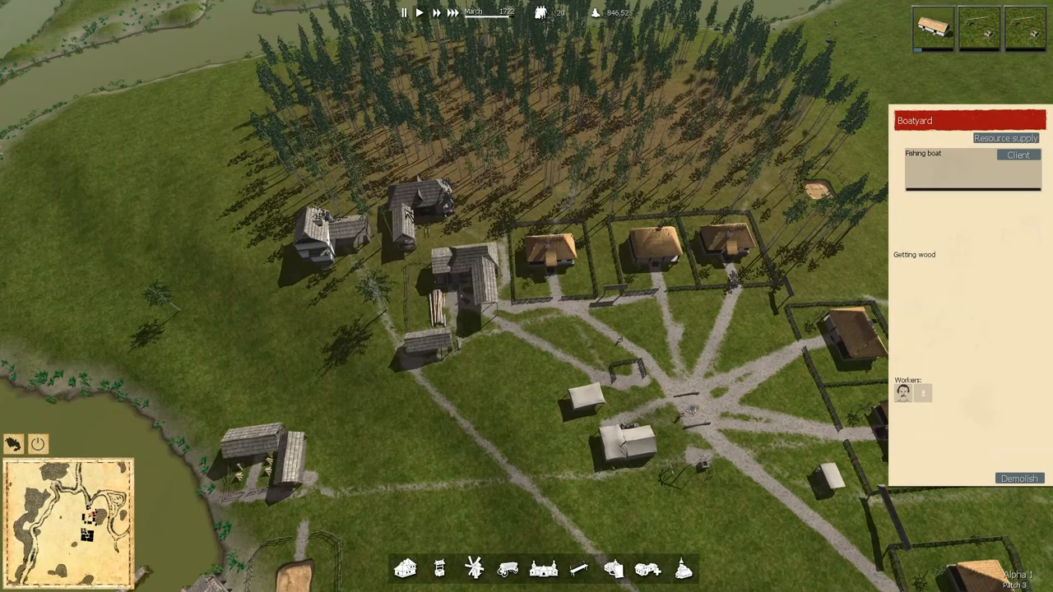
- Bring up the forestry's details after confirming the boatyard worker is fetching wood
left_click(457, 283)
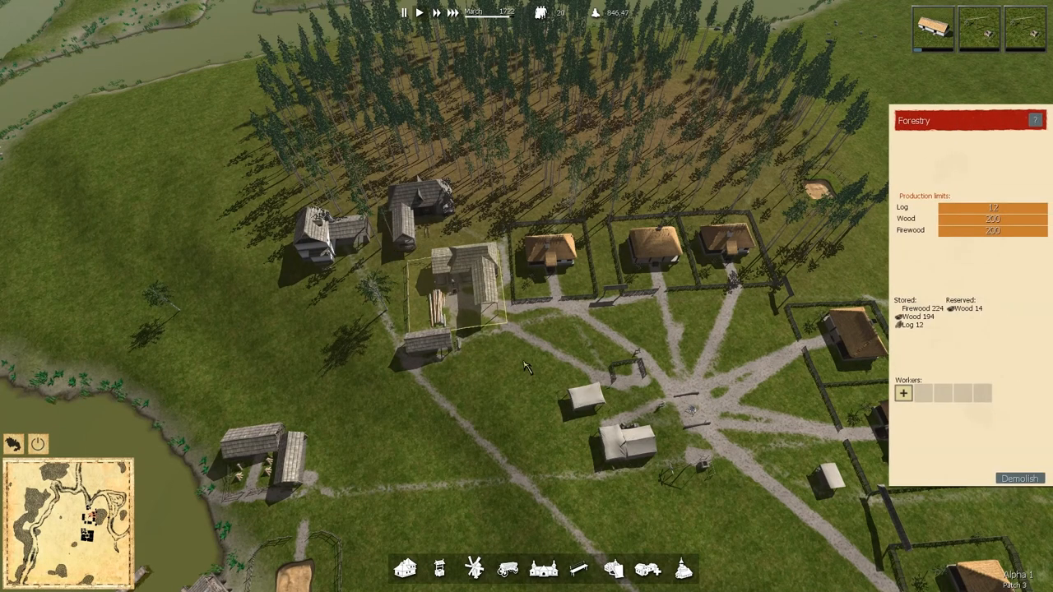